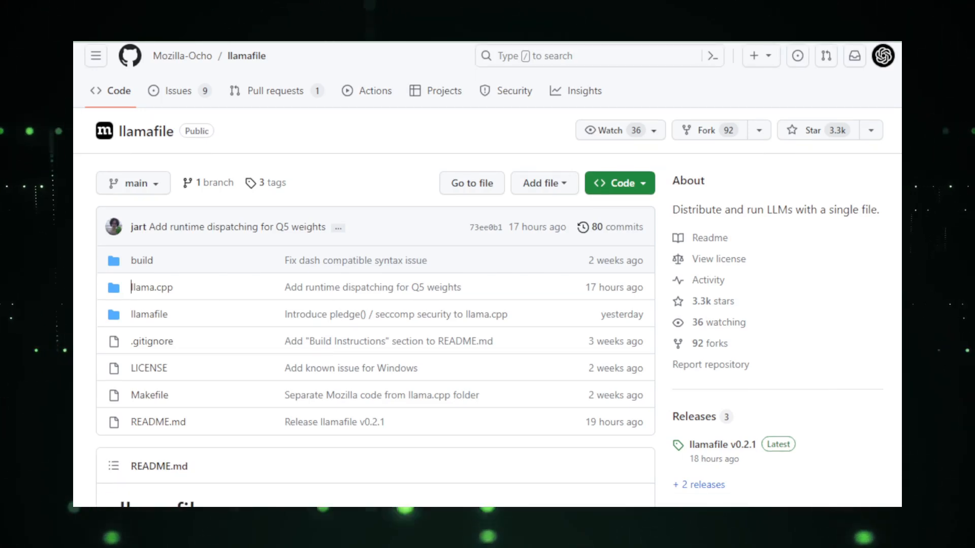
# Scroll through the llamafile README down to the Quickstart section
pyautogui.scroll(-3)
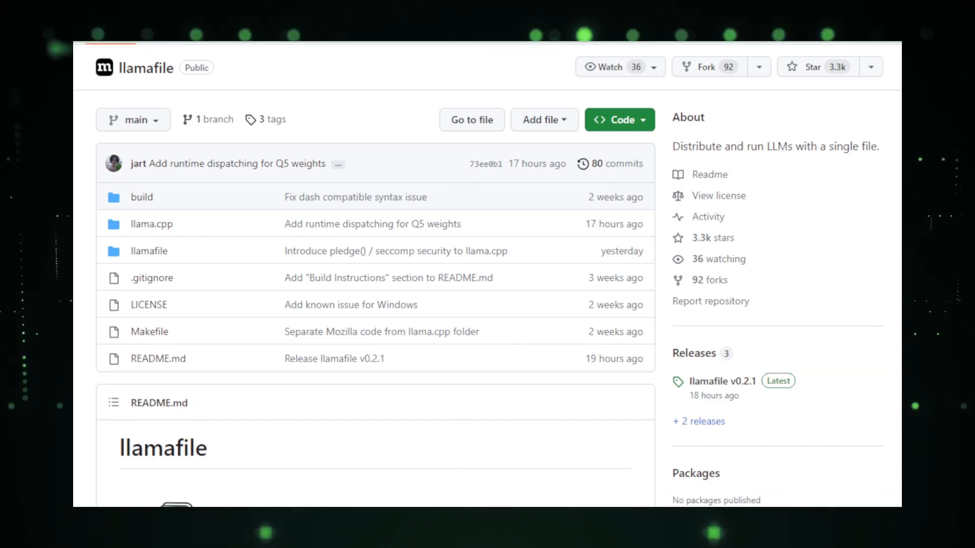
pyautogui.scroll(-3)
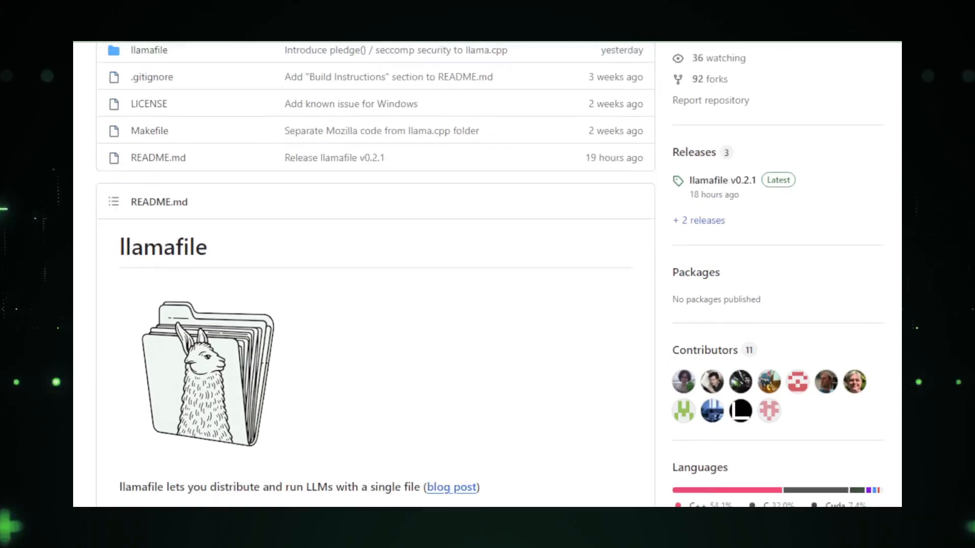
pyautogui.scroll(-3)
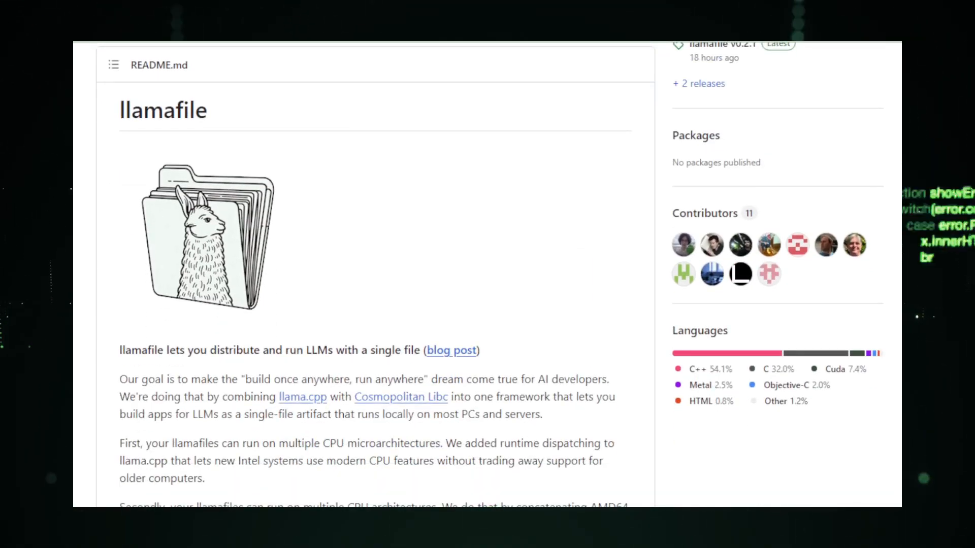
pyautogui.scroll(-3)
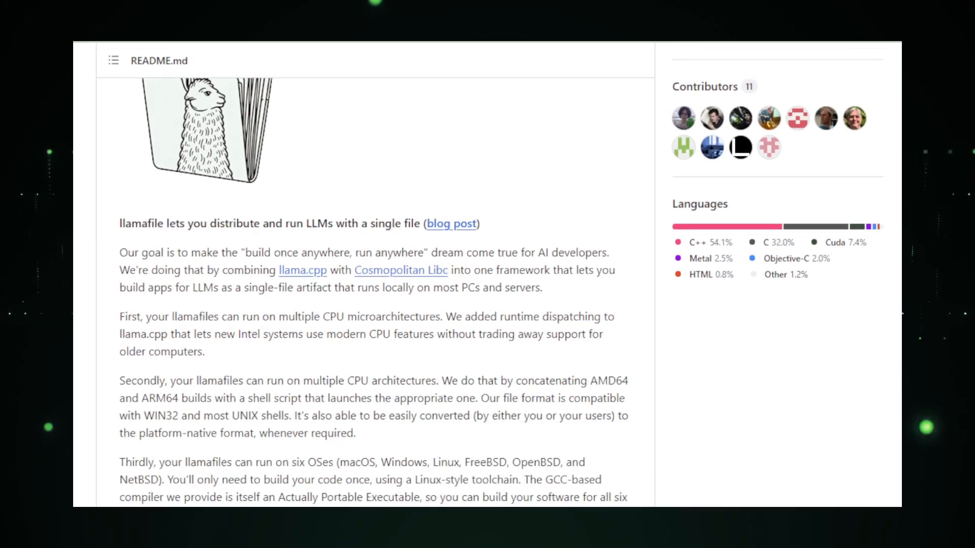
pyautogui.scroll(-3)
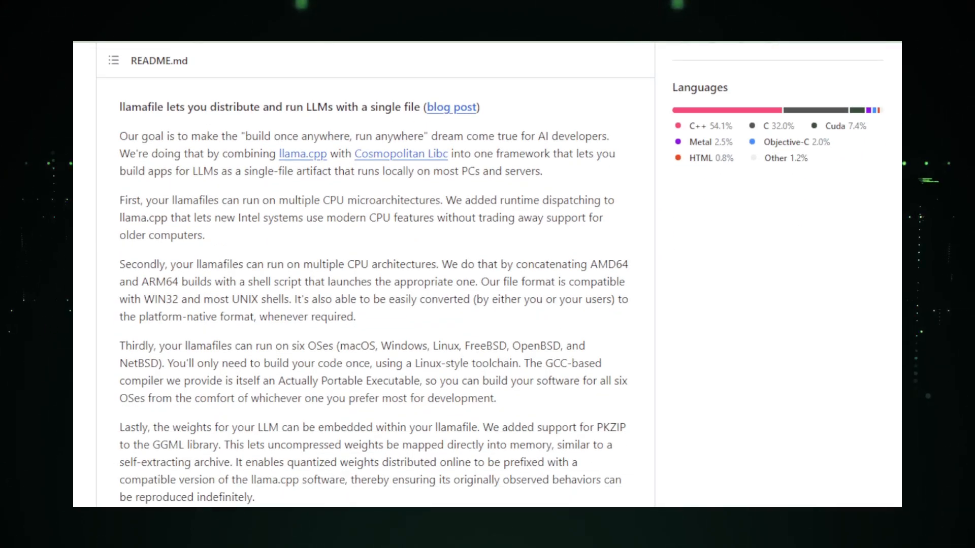
pyautogui.scroll(-3)
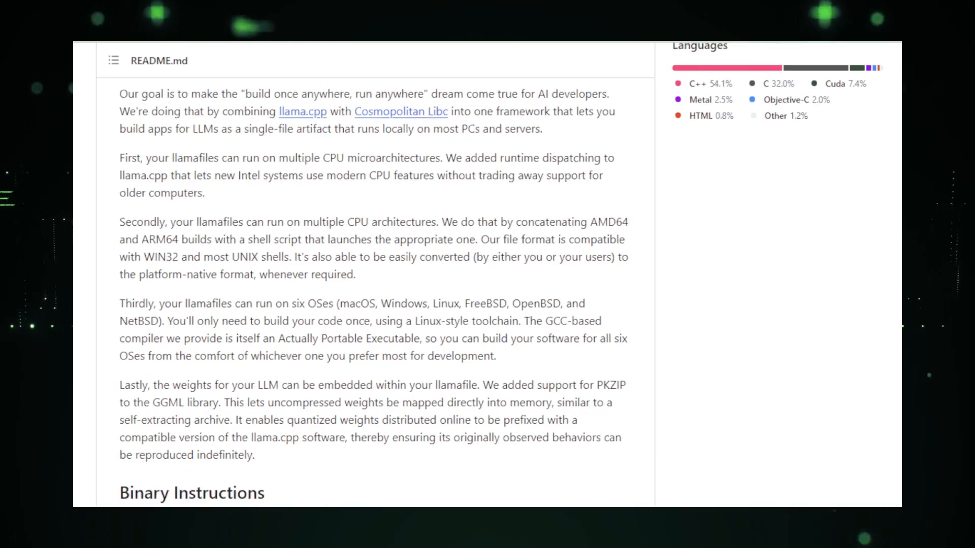
pyautogui.scroll(-3)
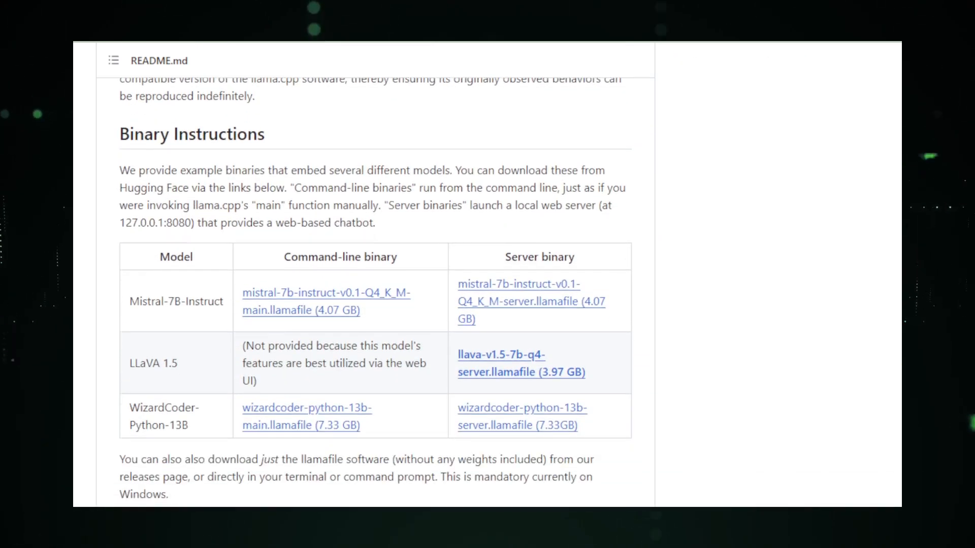
pyautogui.scroll(-3)
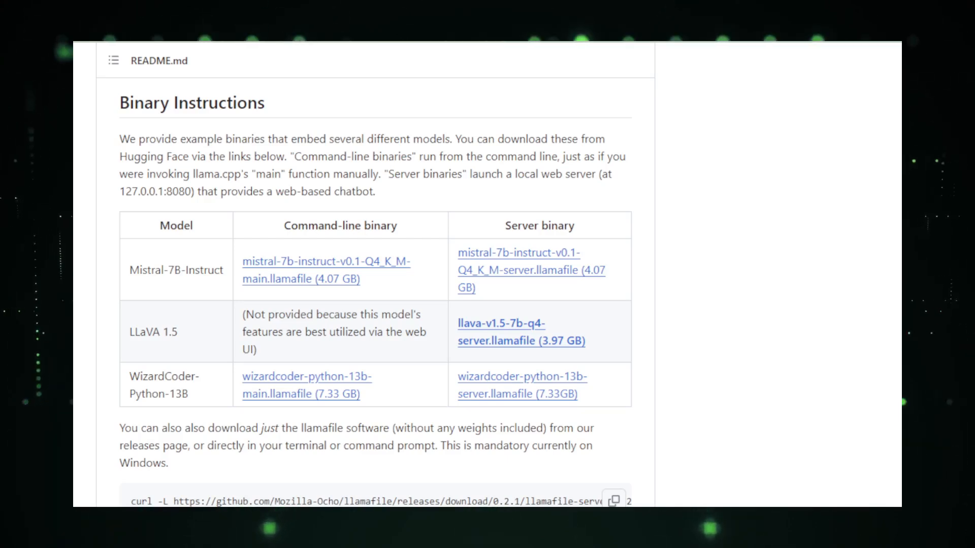
pyautogui.scroll(-3)
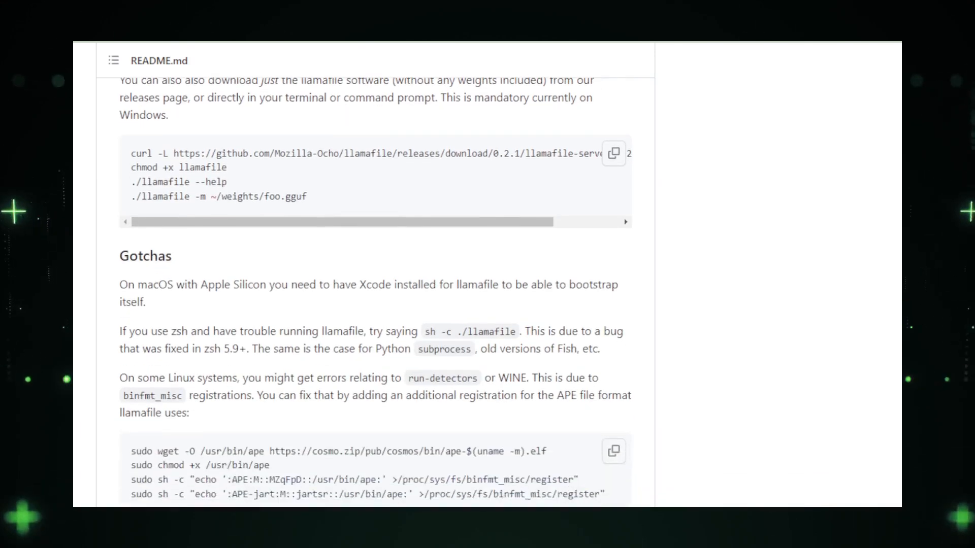
pyautogui.scroll(-3)
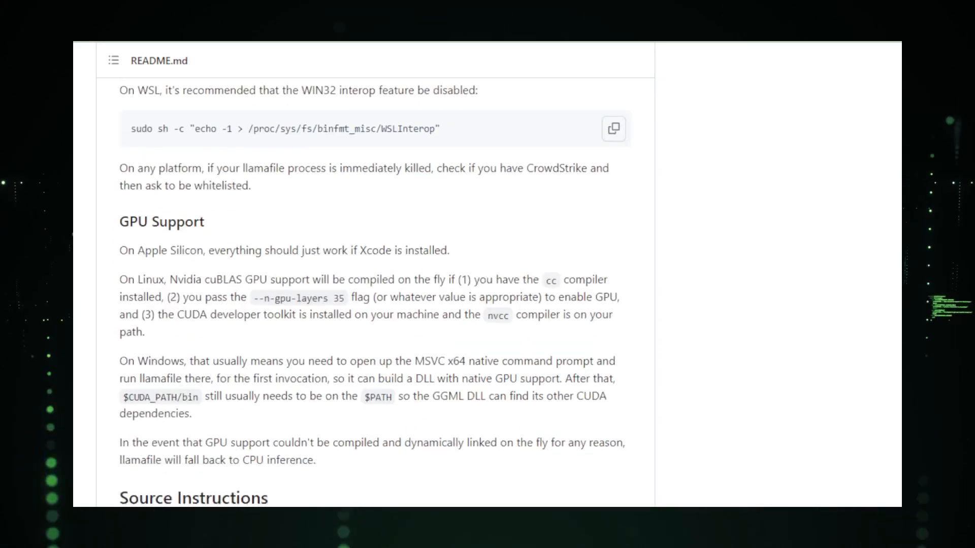
pyautogui.scroll(-3)
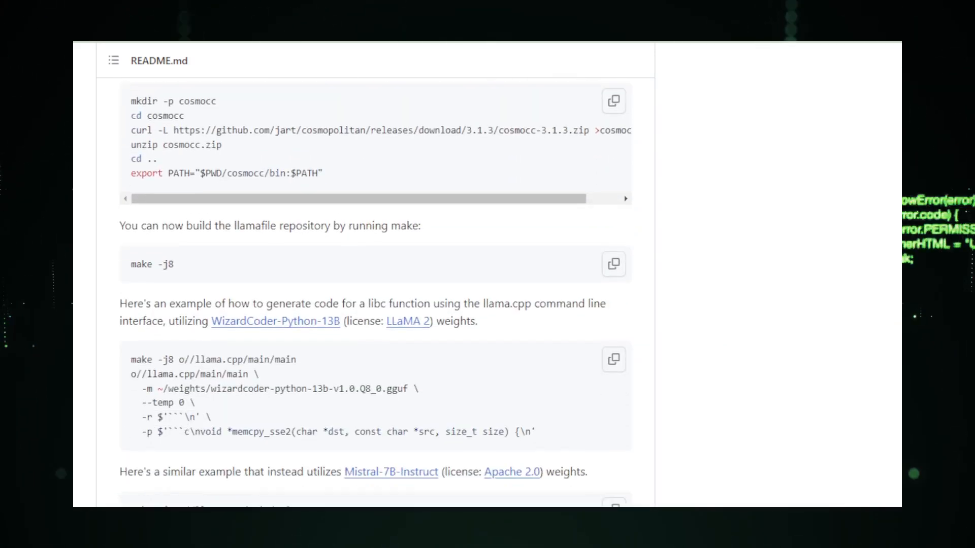
pyautogui.scroll(-3)
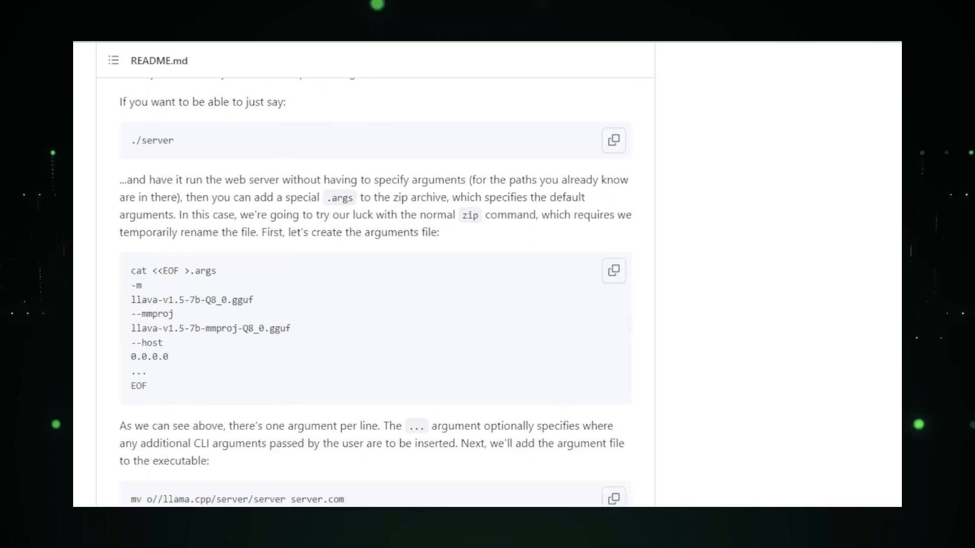
pyautogui.scroll(-3)
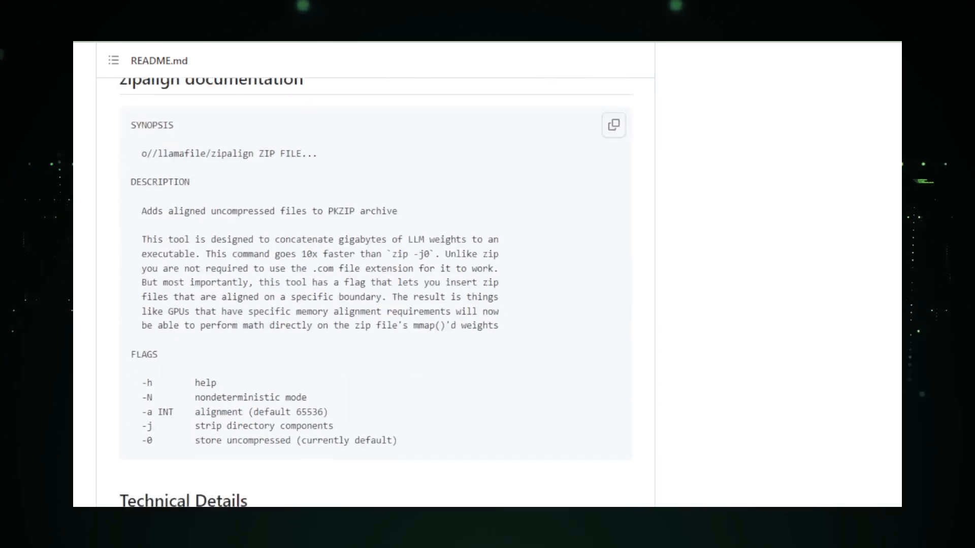
pyautogui.scroll(-3)
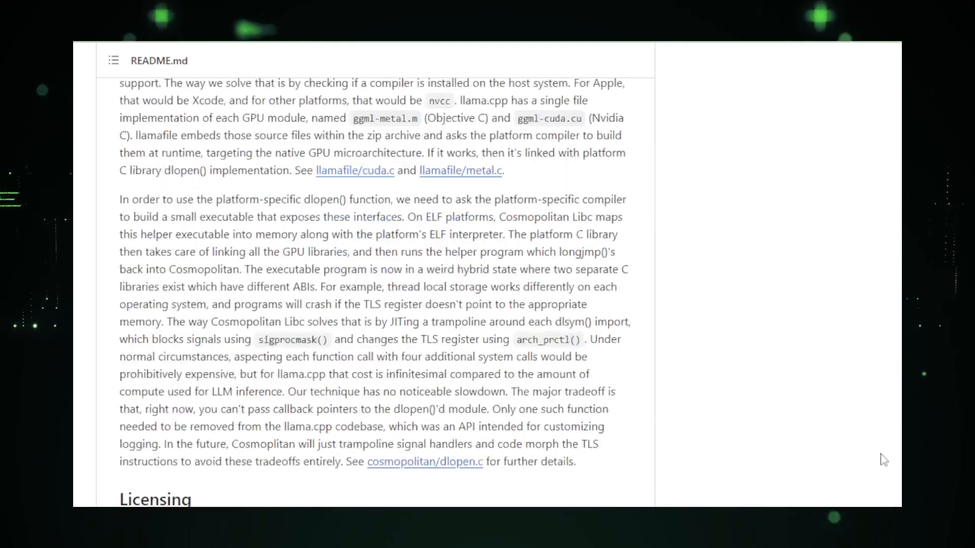
pyautogui.scroll(3)
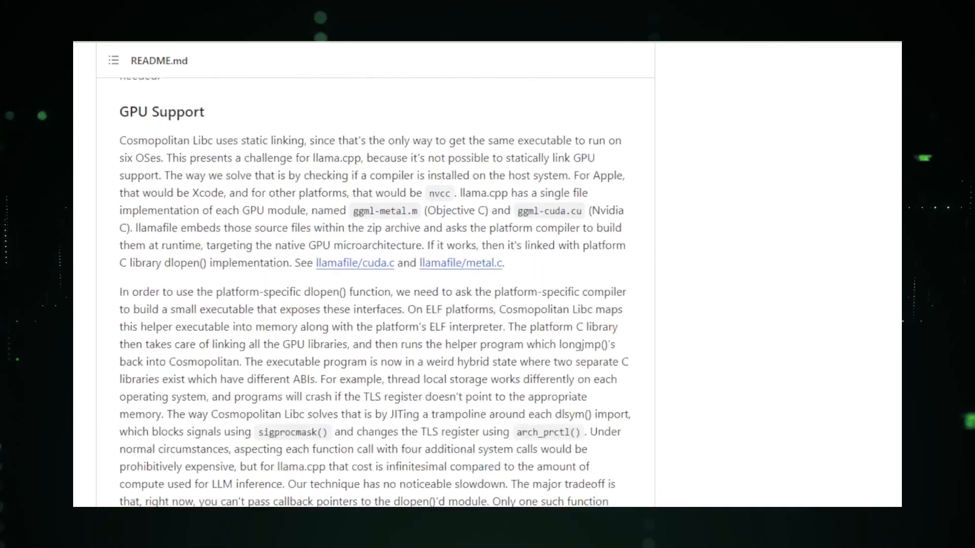
pyautogui.scroll(-3)
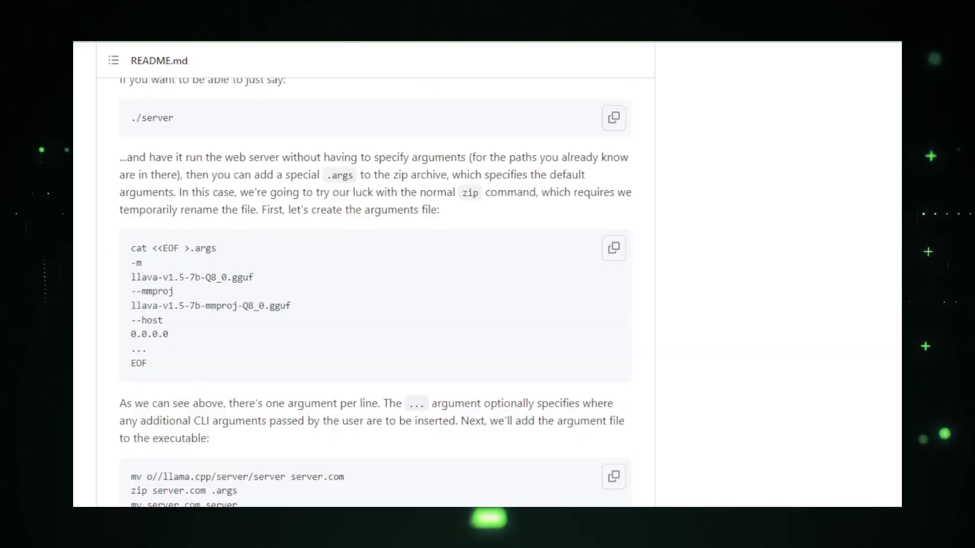
pyautogui.scroll(3)
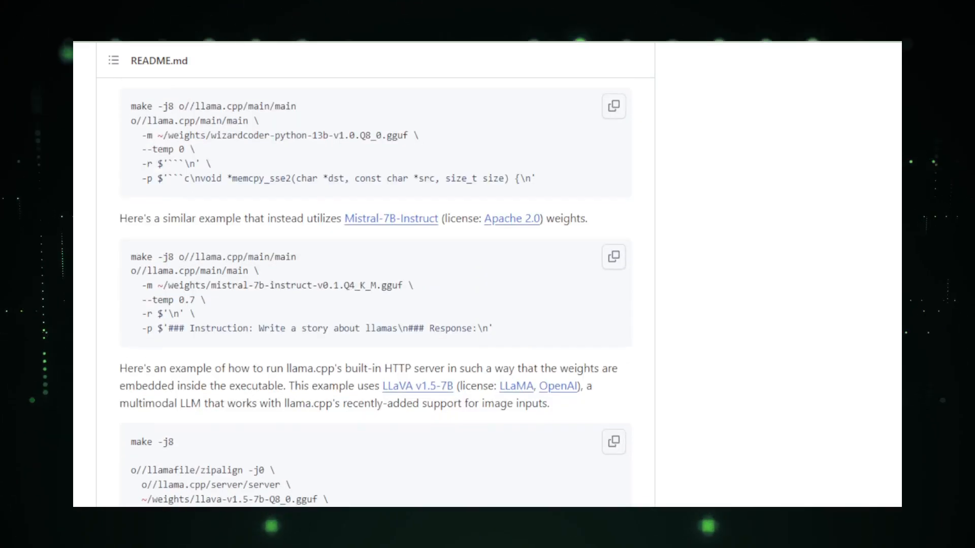
pyautogui.scroll(-3)
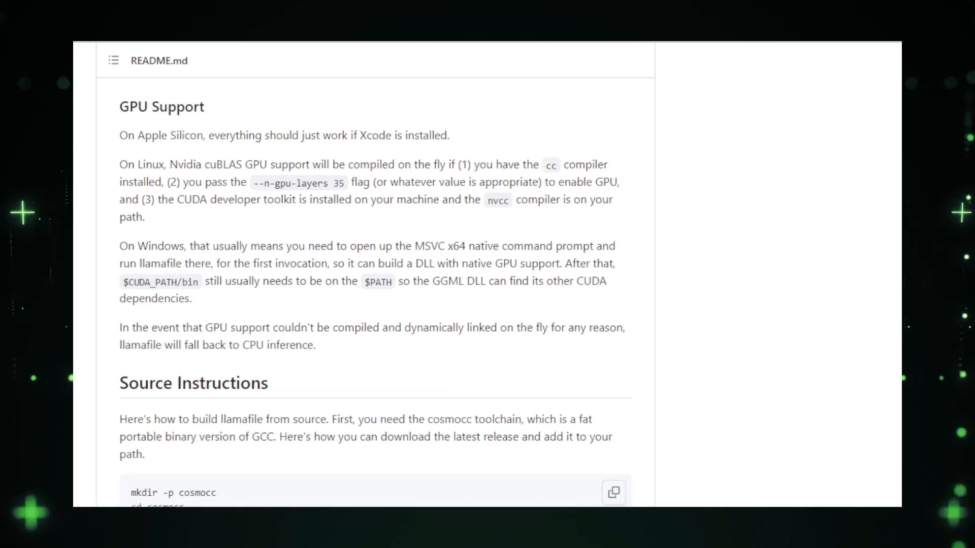
pyautogui.scroll(-3)
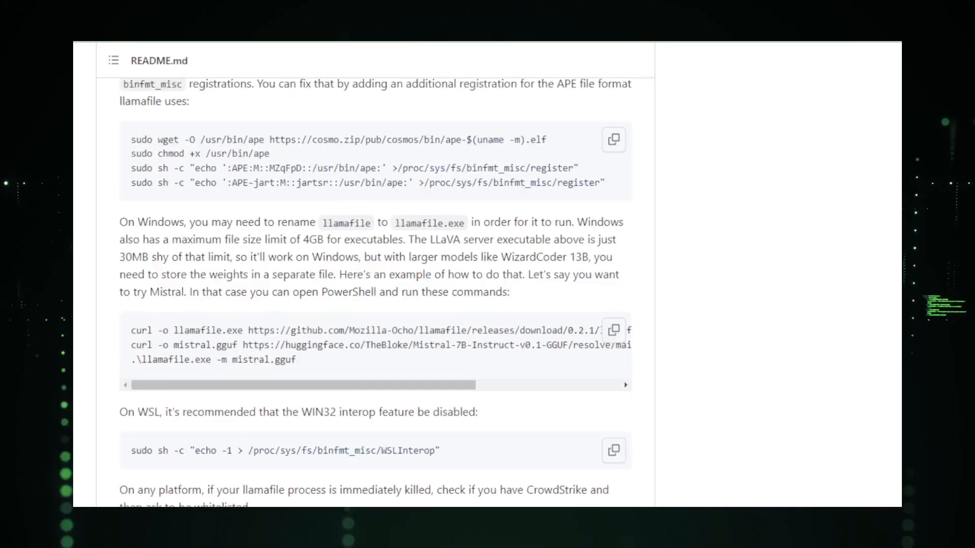
pyautogui.scroll(3)
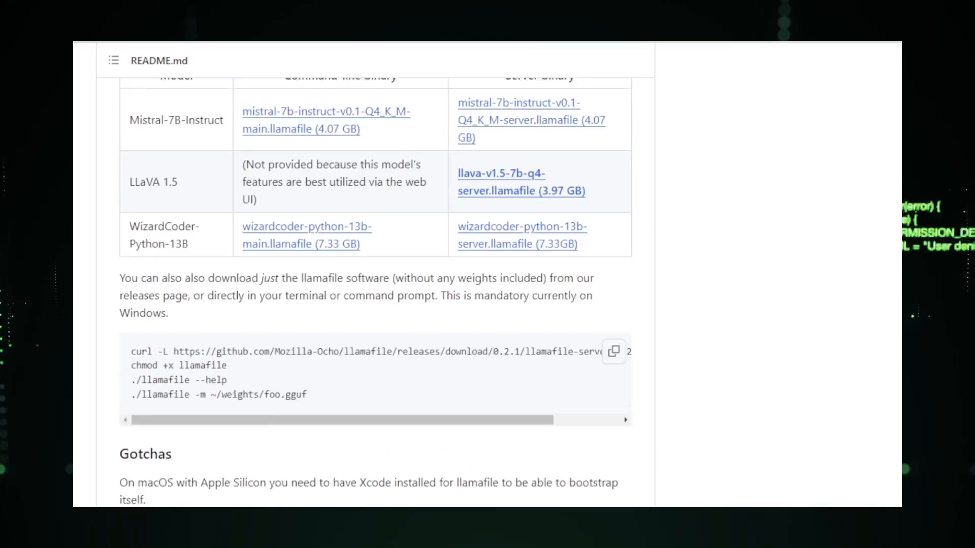
pyautogui.scroll(3)
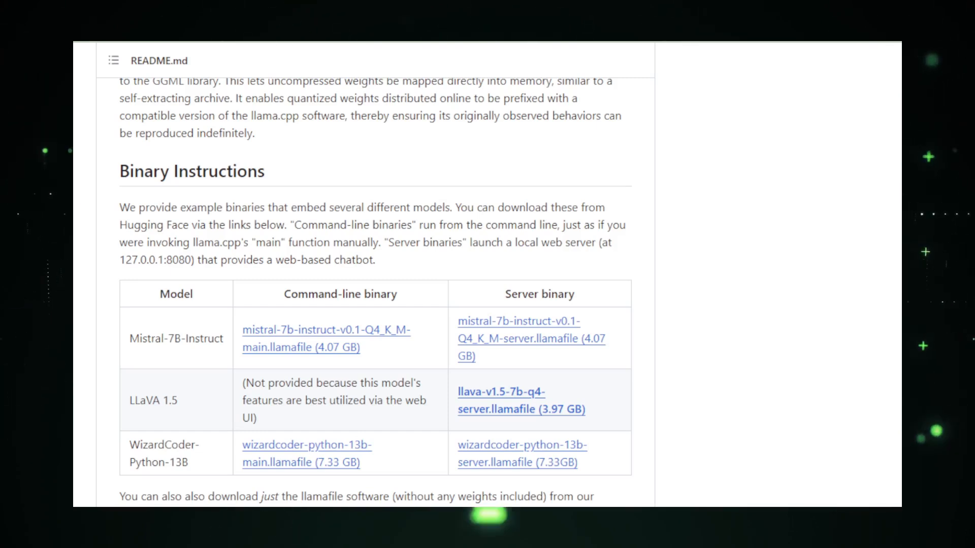
pyautogui.scroll(3)
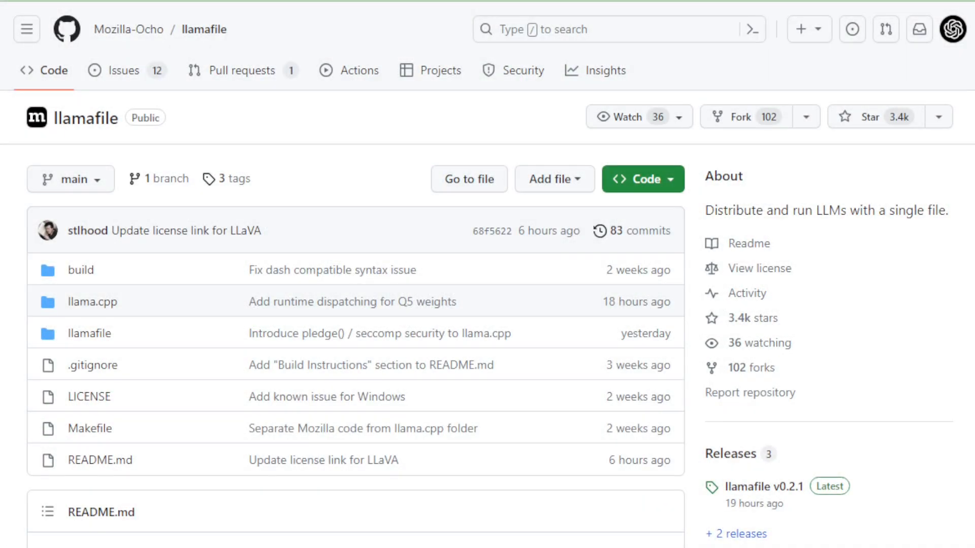
pyautogui.scroll(-3)
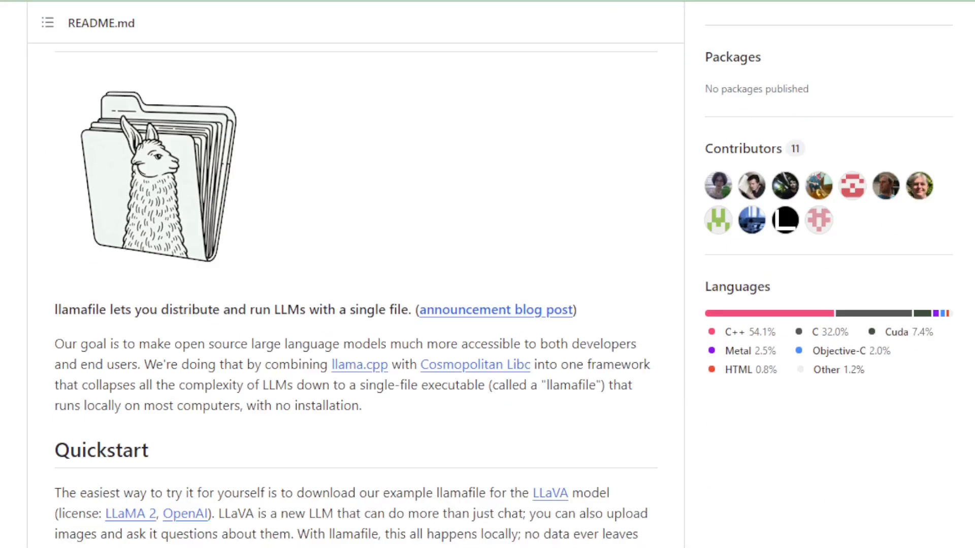
pyautogui.scroll(-3)
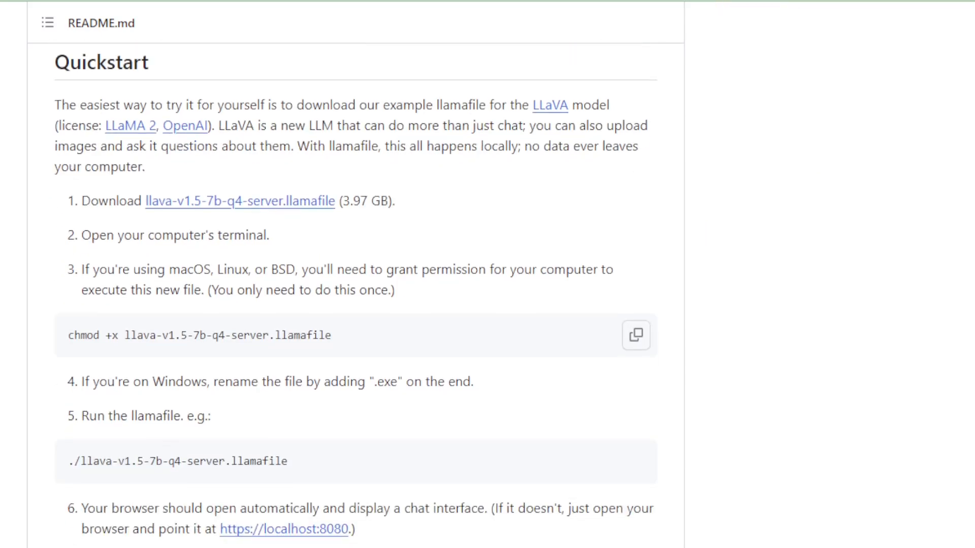
# Highlight the Quickstart introduction paragraph, then clear the highlight
pyautogui.doubleClick(101, 61)
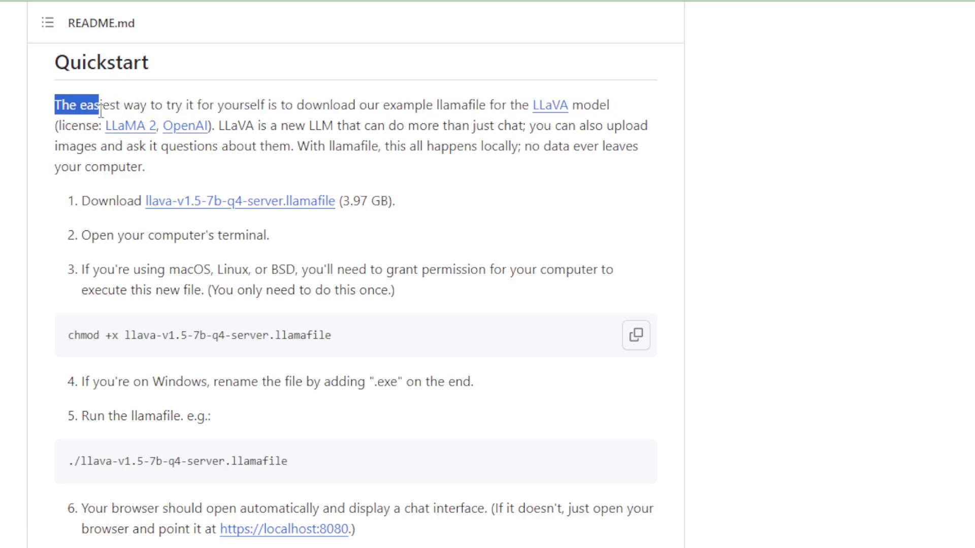
pyautogui.moveTo(96, 108); pyautogui.dragTo(230, 124)
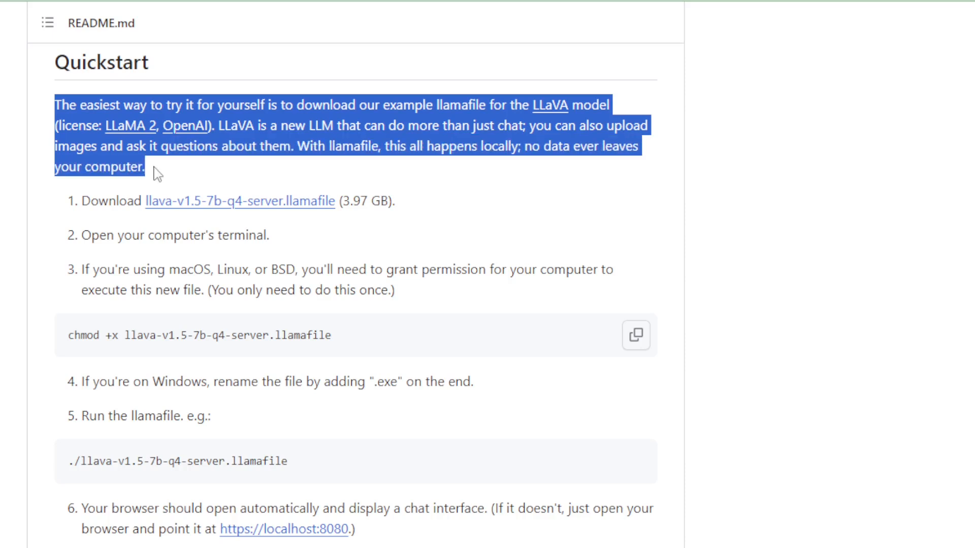
pyautogui.doubleClick(104, 201)
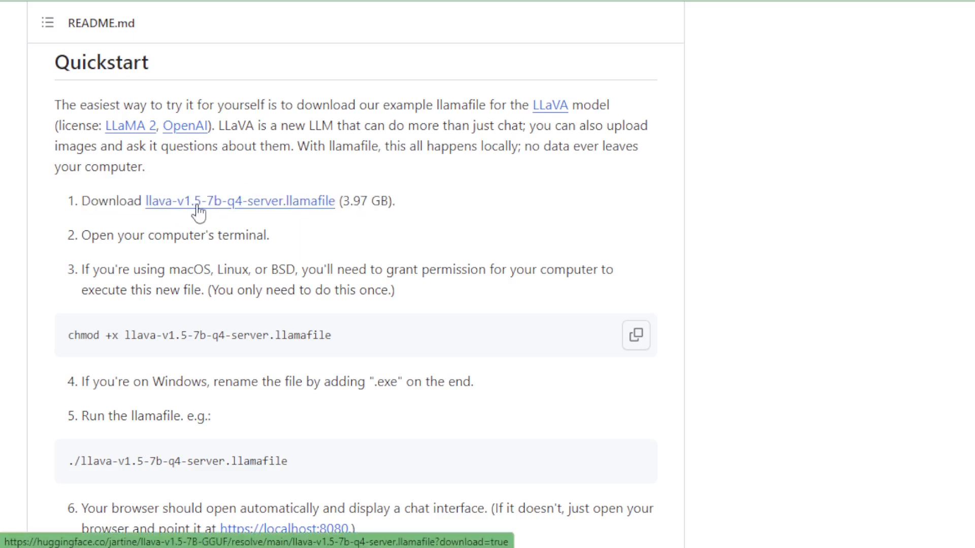
pyautogui.scroll(-3)
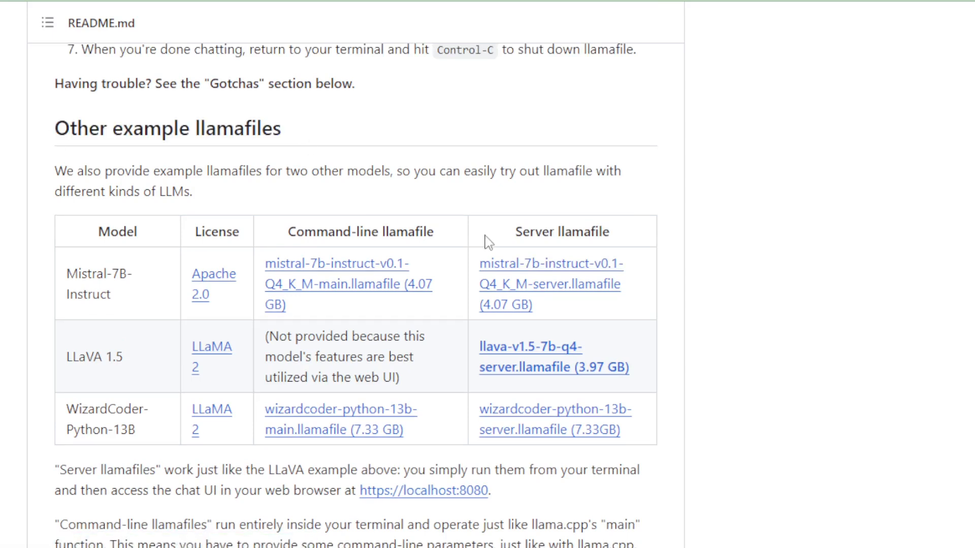
pyautogui.moveTo(552, 273)
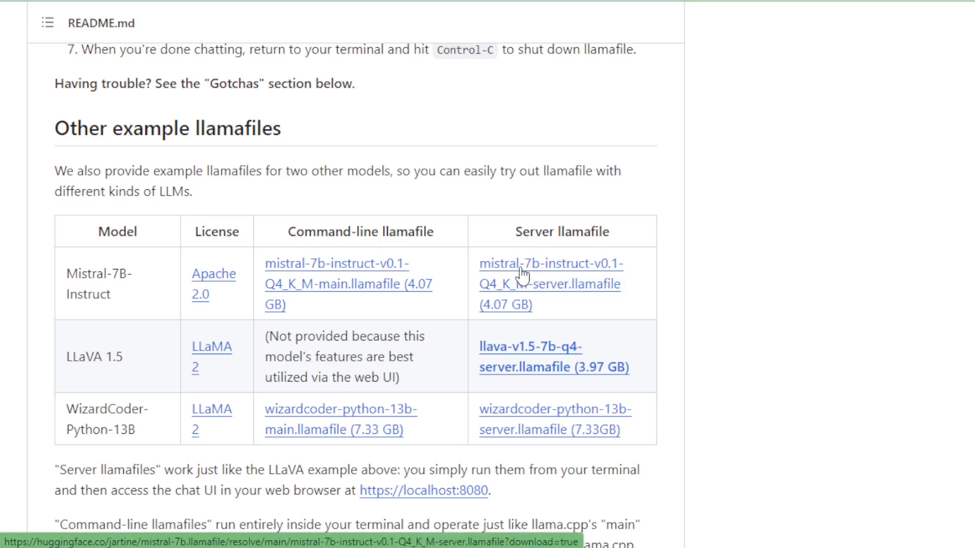
pyautogui.moveTo(515, 354)
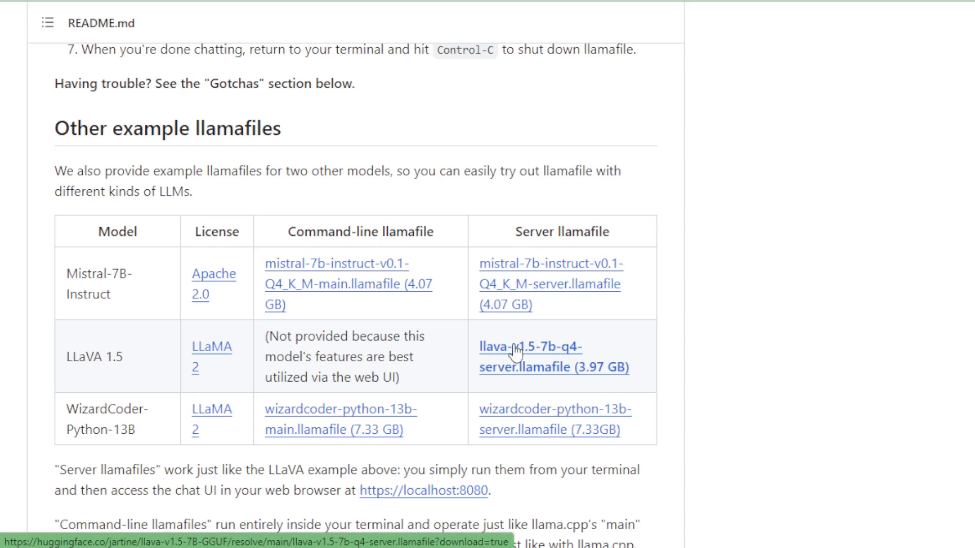
pyautogui.moveTo(529, 362)
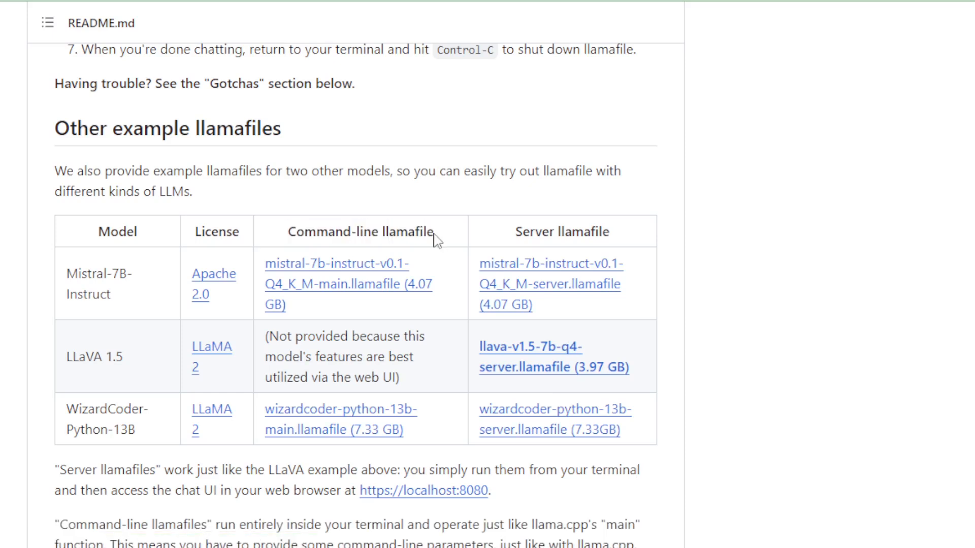
pyautogui.moveTo(305, 415)
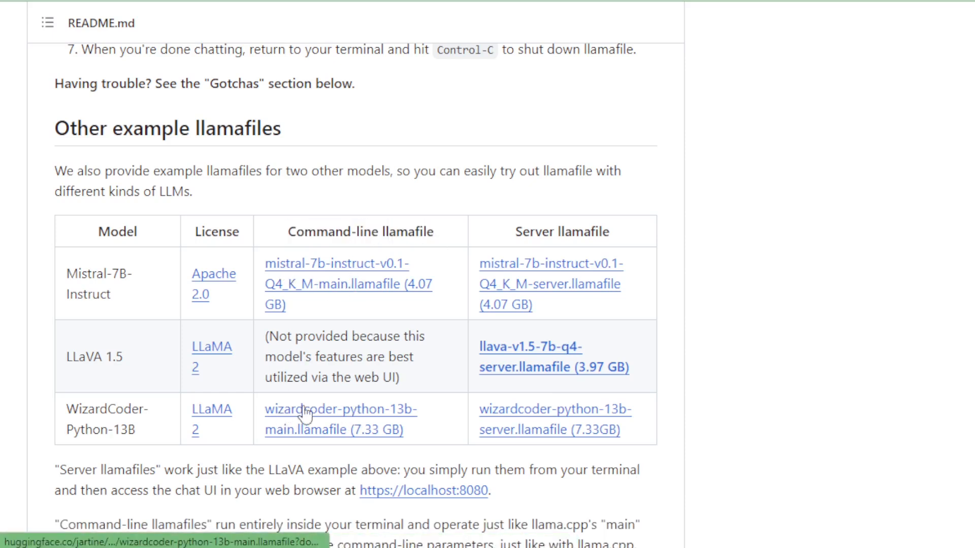
pyautogui.moveTo(514, 236)
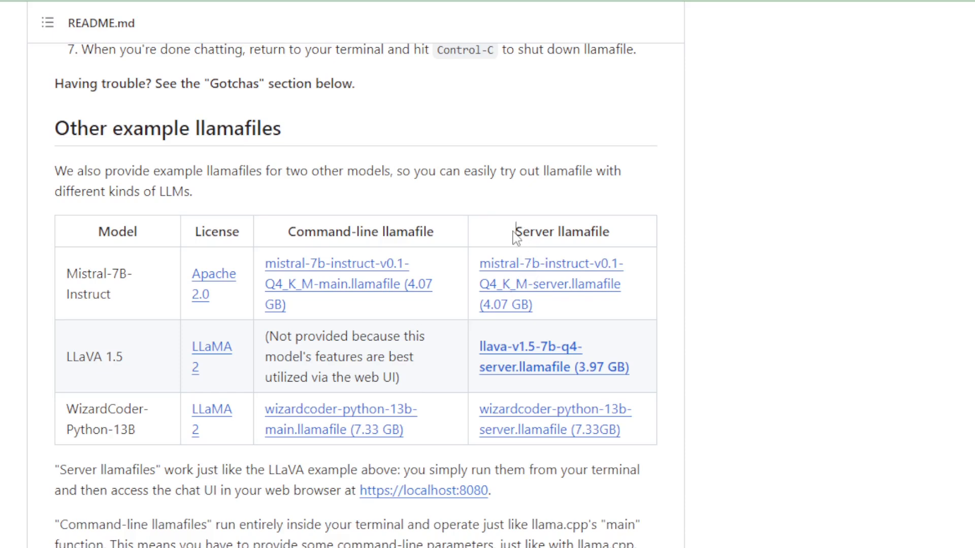
pyautogui.moveTo(562, 313)
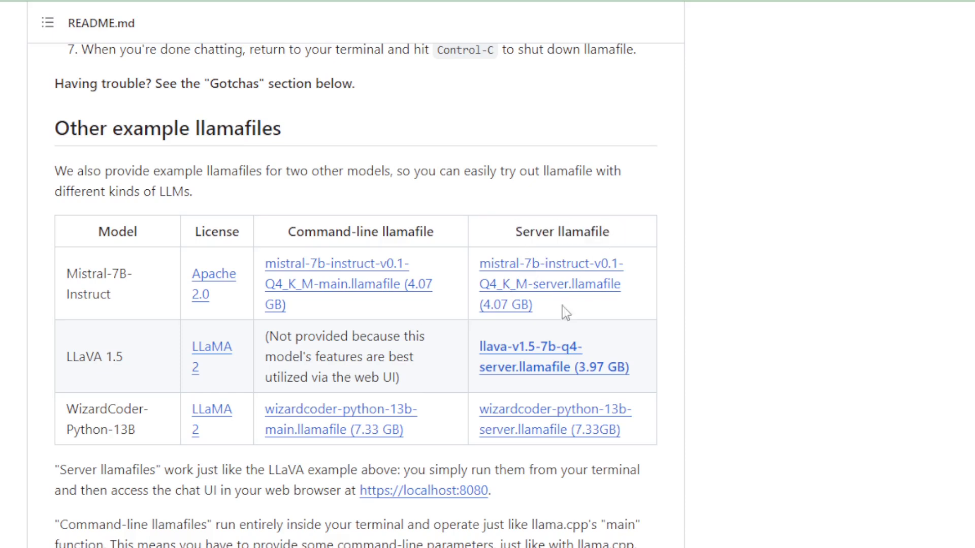
pyautogui.moveTo(521, 358)
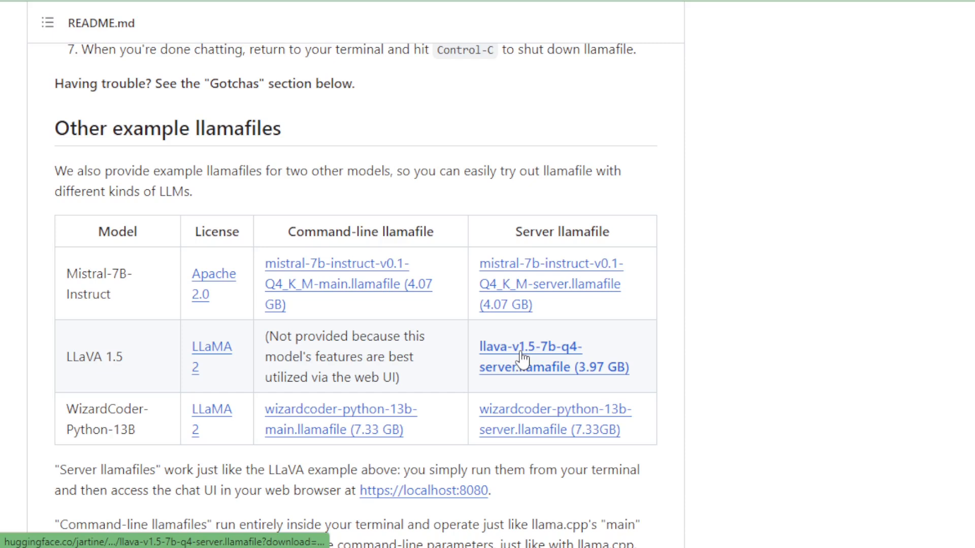
# Highlight the Quickstart steps for the terminal, permissions and the Windows .exe rename
pyautogui.scroll(3)
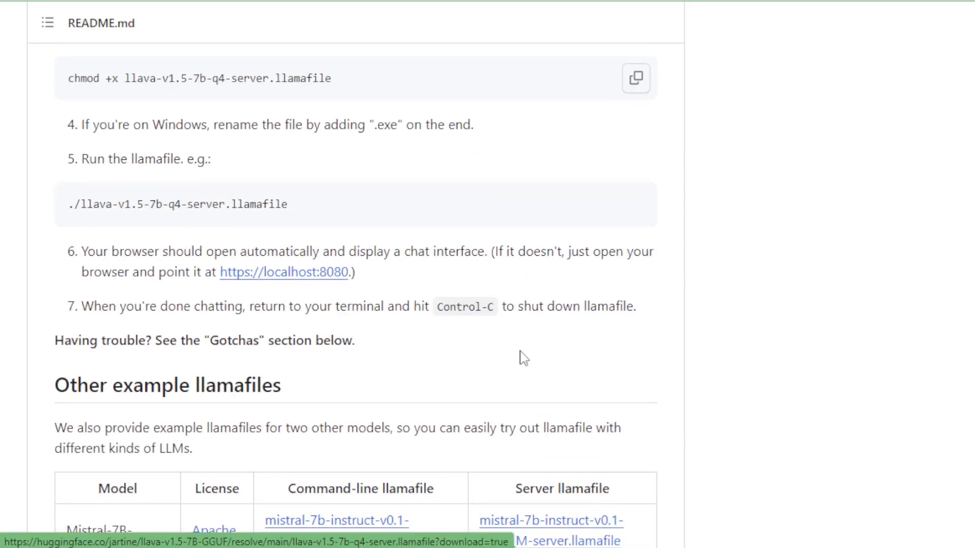
pyautogui.scroll(3)
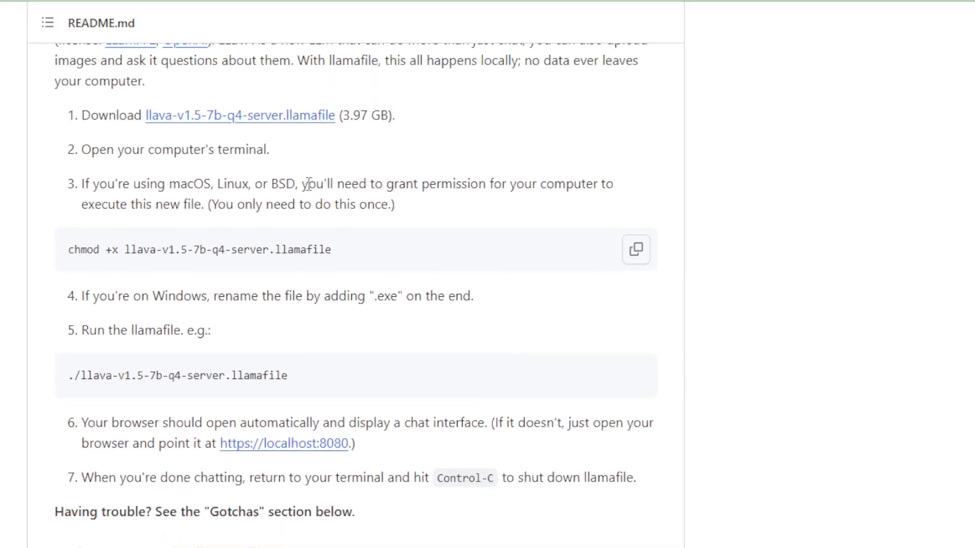
pyautogui.scroll(3)
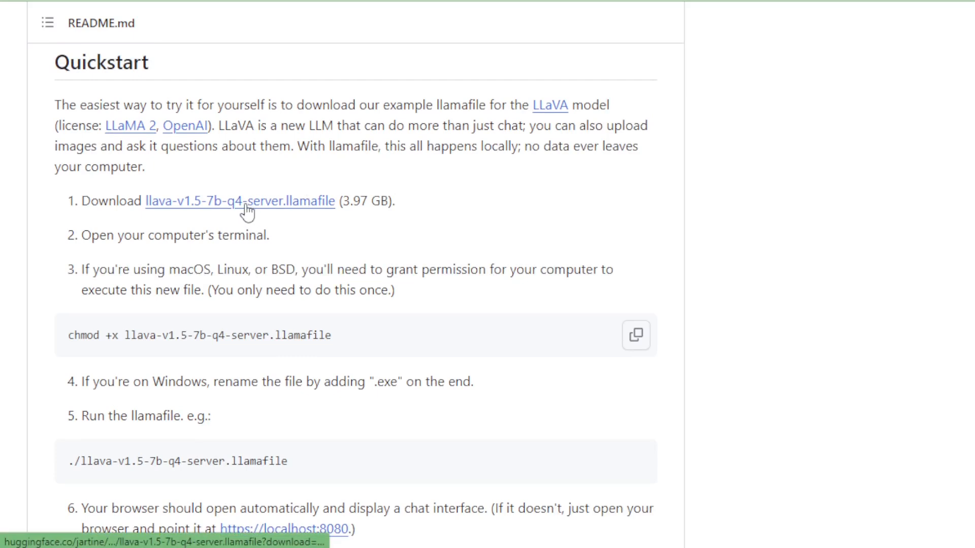
pyautogui.moveTo(242, 201)
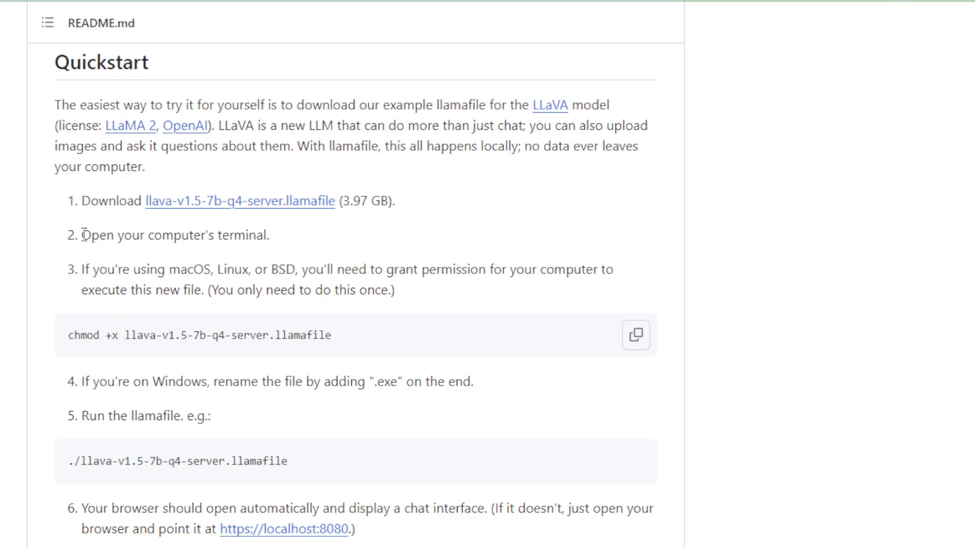
pyautogui.tripleClick(174, 235)
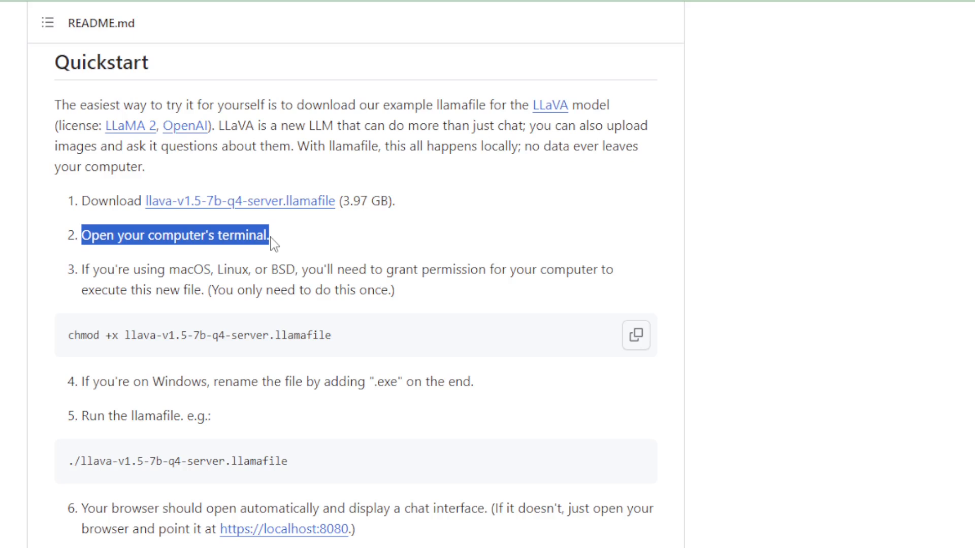
pyautogui.click(83, 270)
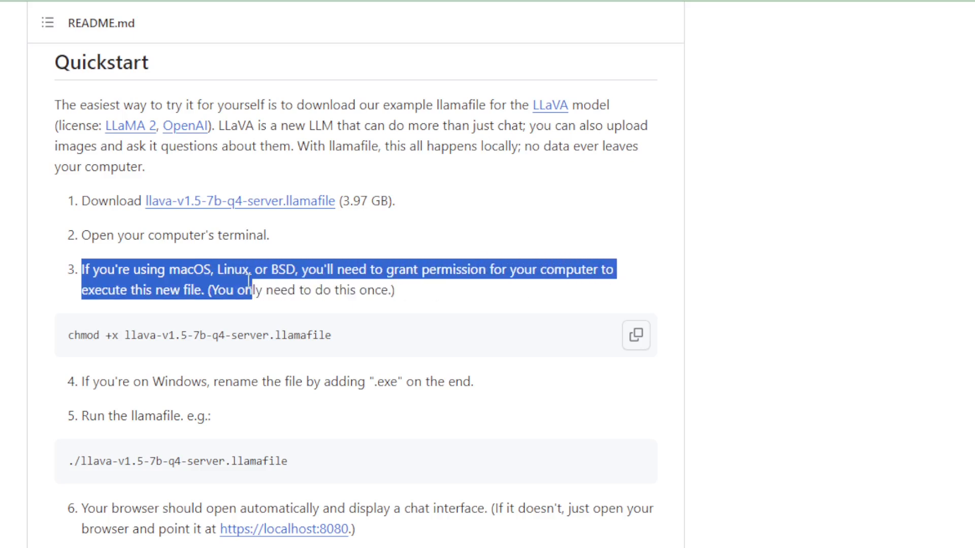
pyautogui.click(166, 300)
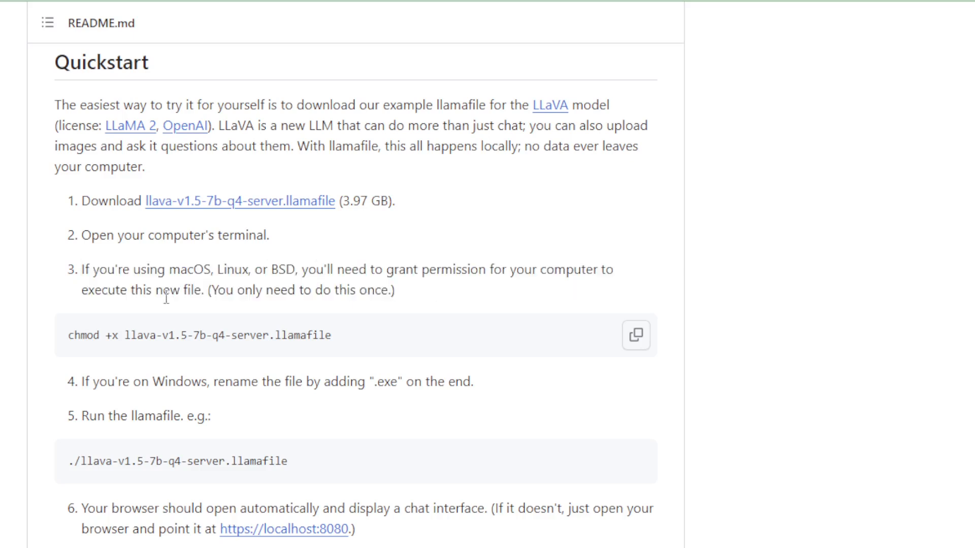
pyautogui.click(635, 335)
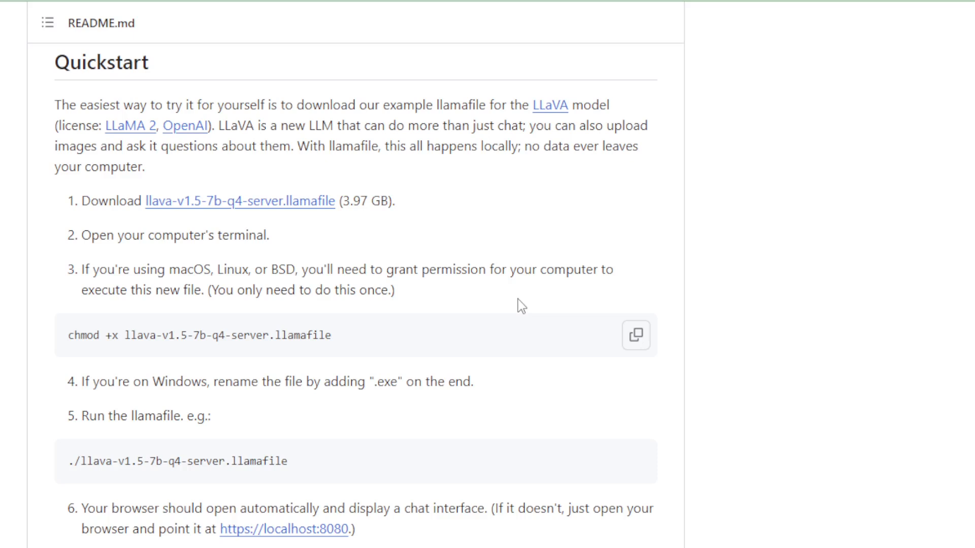
pyautogui.moveTo(114, 381)
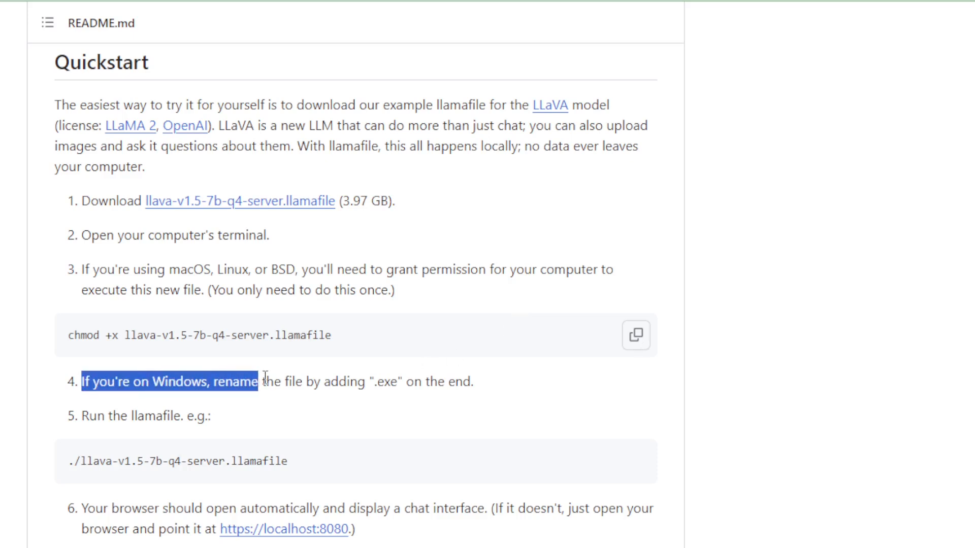
pyautogui.click(371, 382)
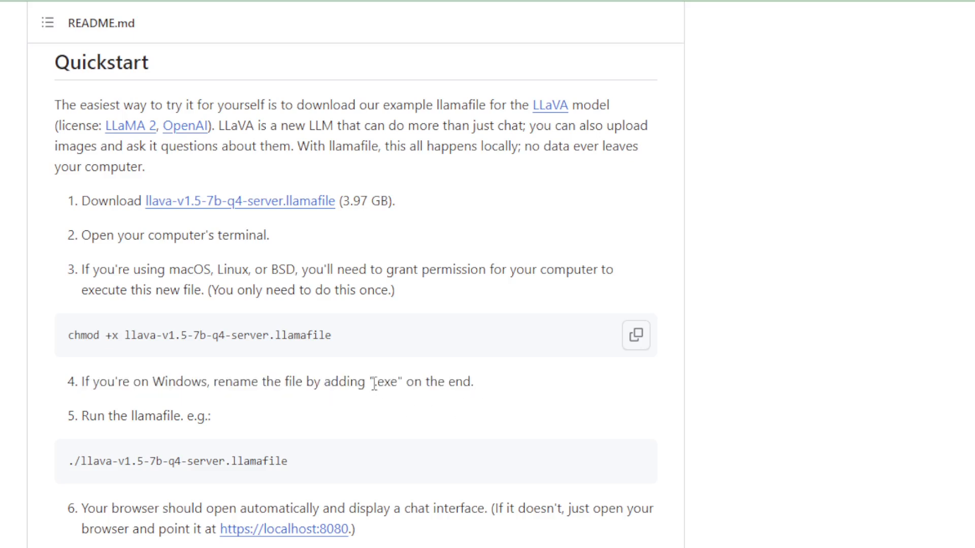
pyautogui.doubleClick(382, 381)
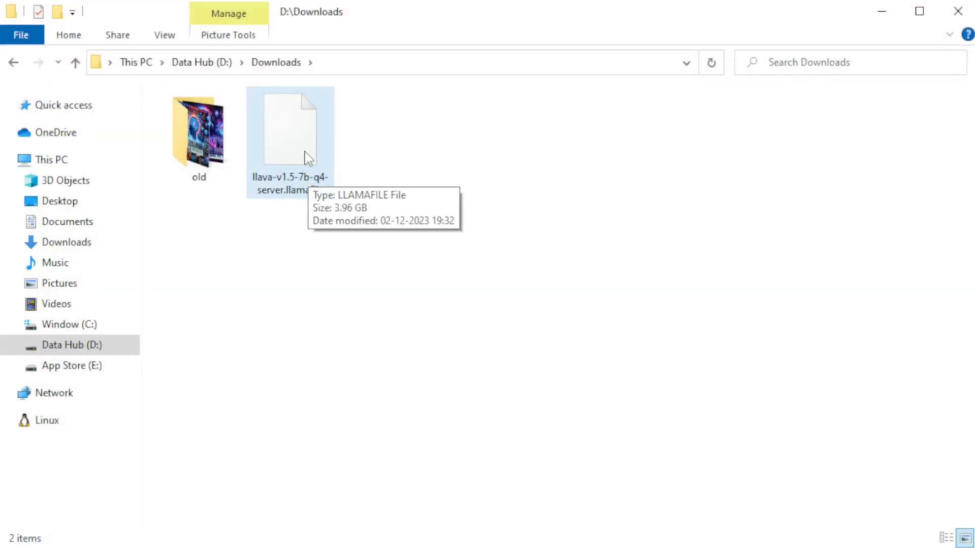
# Rename the downloaded llamafile to llava-v1.5-7b-q4-server.exe and accept the extension warning
pyautogui.rightClick(290, 127)
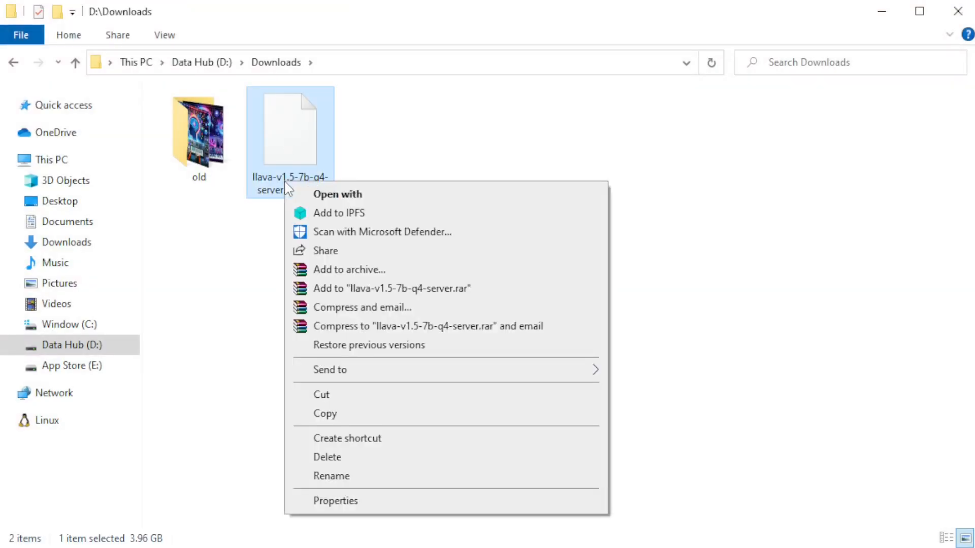
pyautogui.click(332, 475)
pyautogui.write('.e')
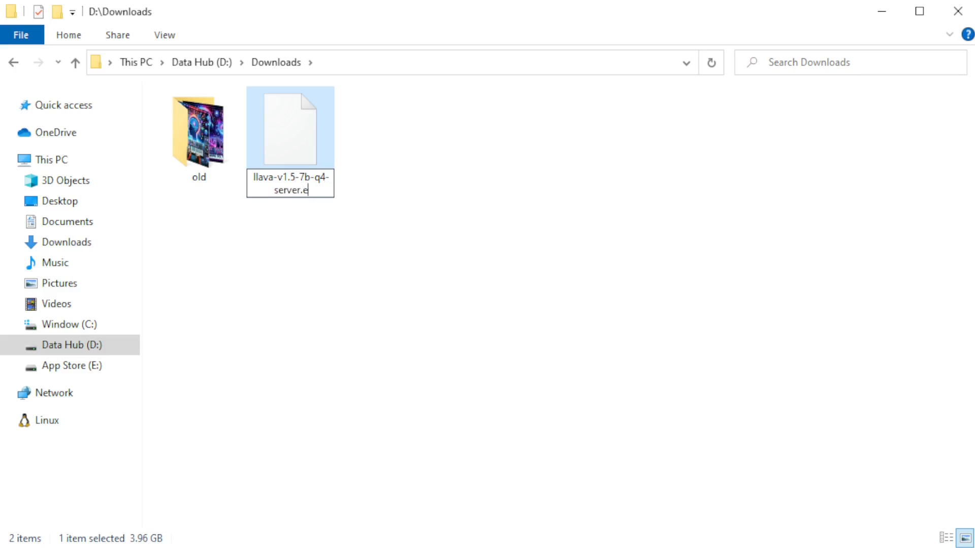
pyautogui.write('xe')
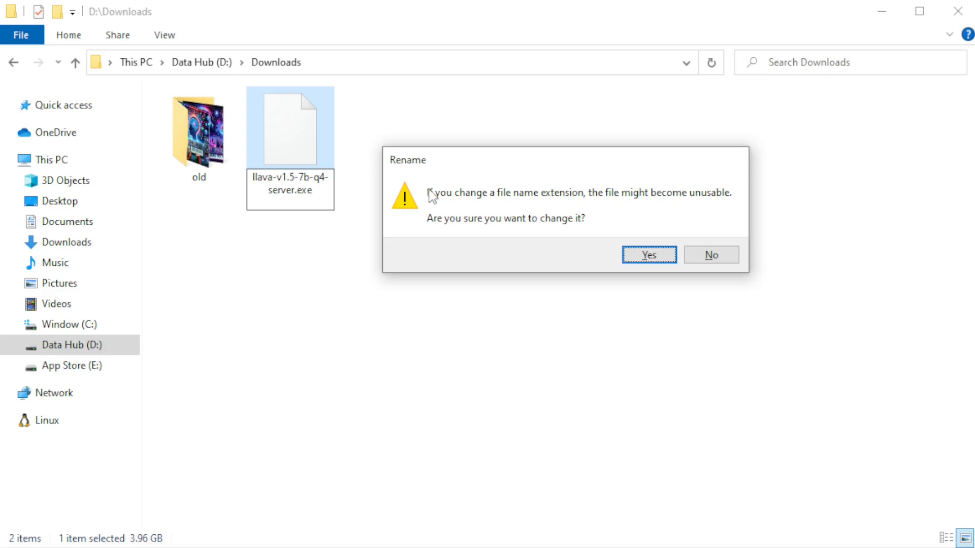
pyautogui.moveTo(653, 205)
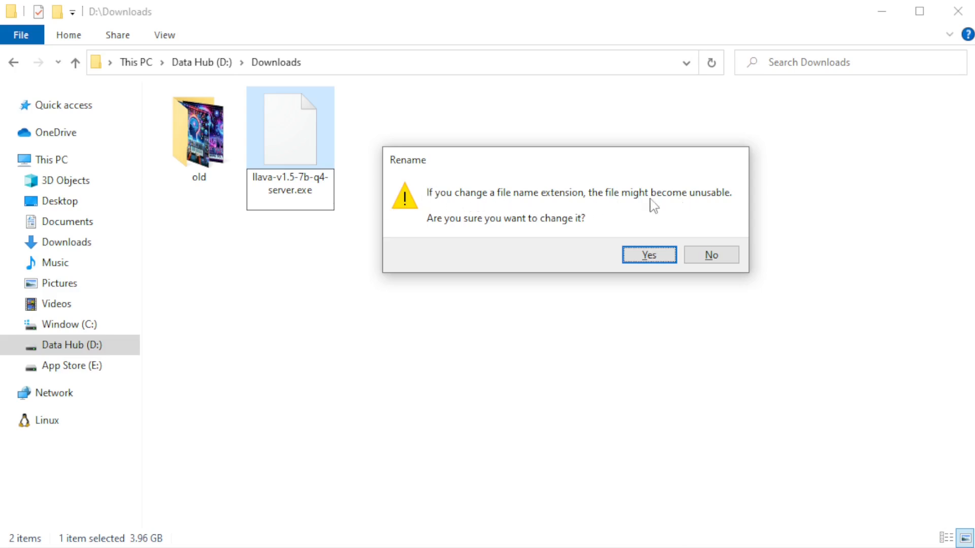
pyautogui.click(648, 255)
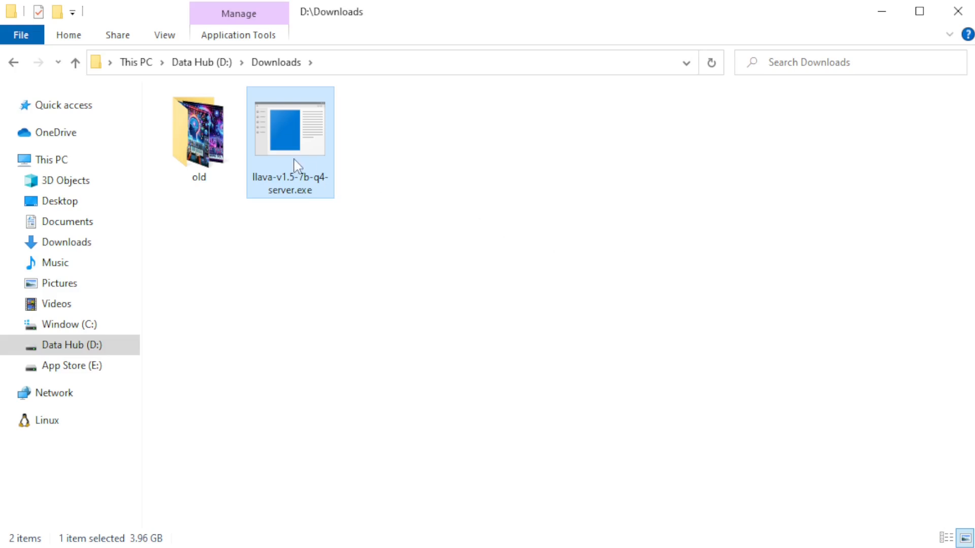
# Launch llava-v1.5-7b-q4-server.exe and allow it through the security warning
pyautogui.doubleClick(290, 126)
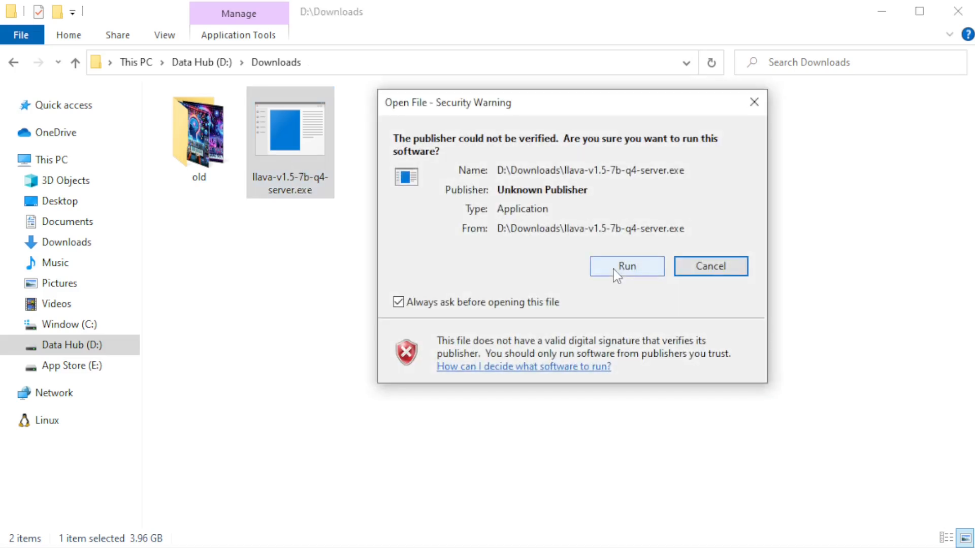
pyautogui.click(626, 266)
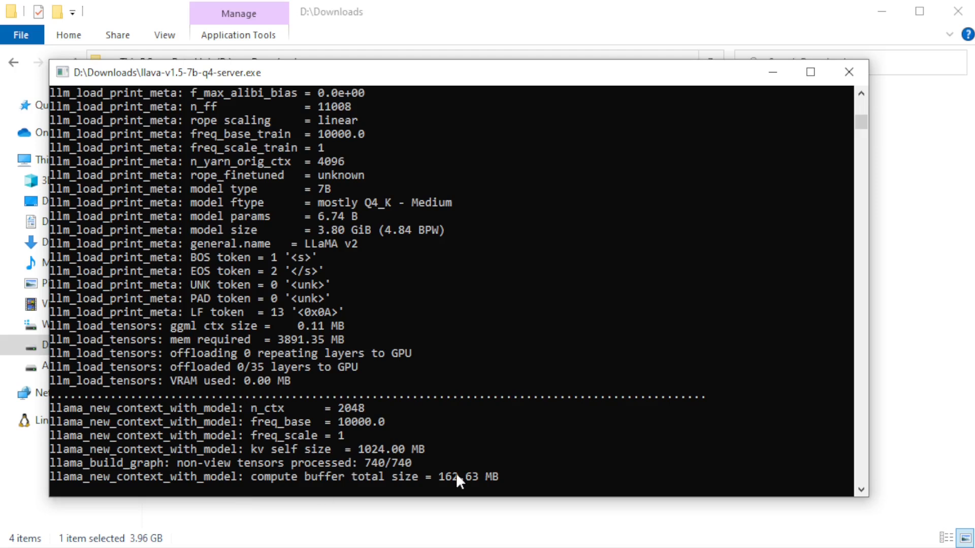
pyautogui.moveTo(503, 482)
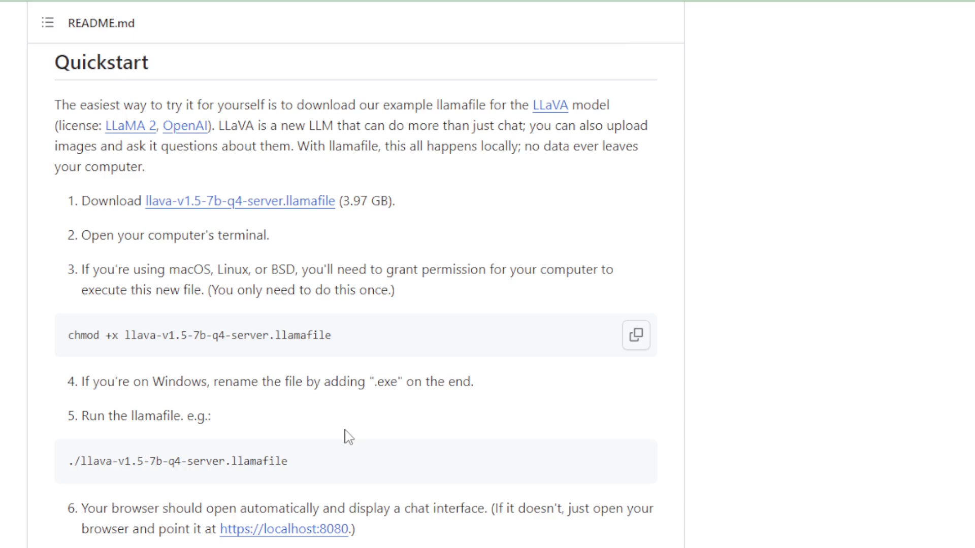
pyautogui.scroll(-3)
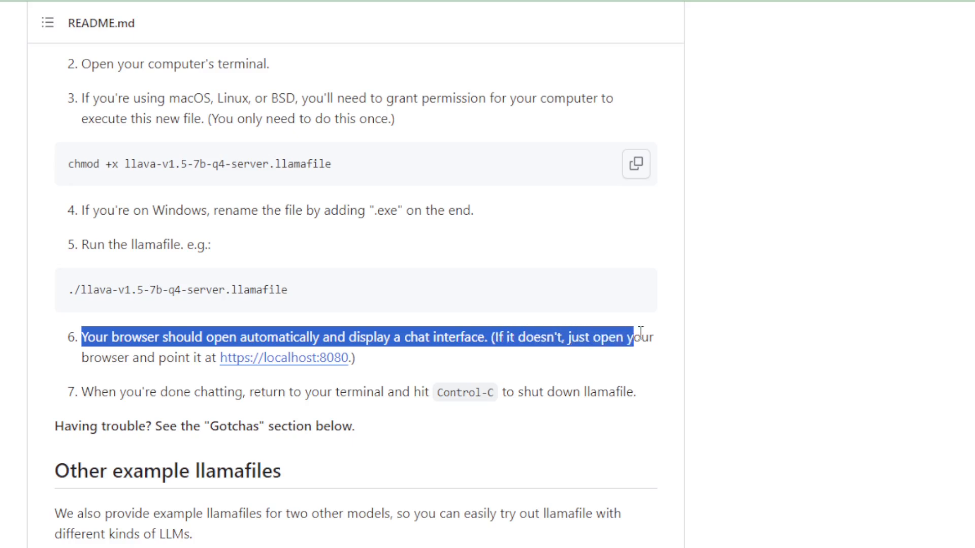
pyautogui.click(371, 367)
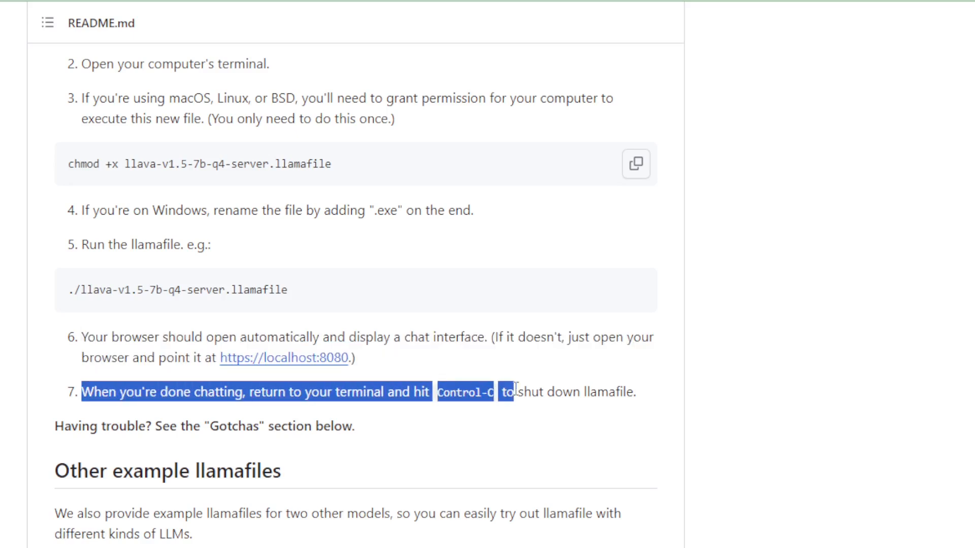
pyautogui.click(559, 345)
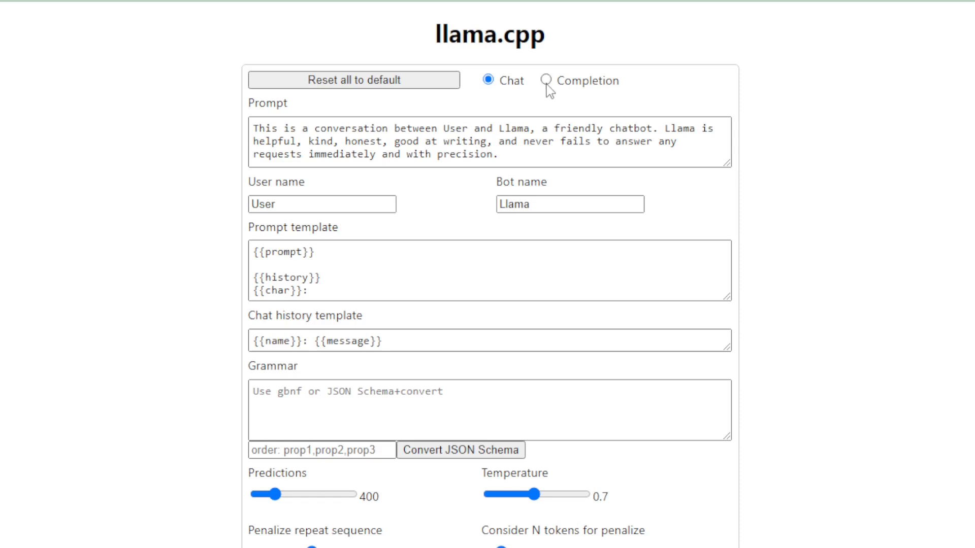
pyautogui.click(545, 80)
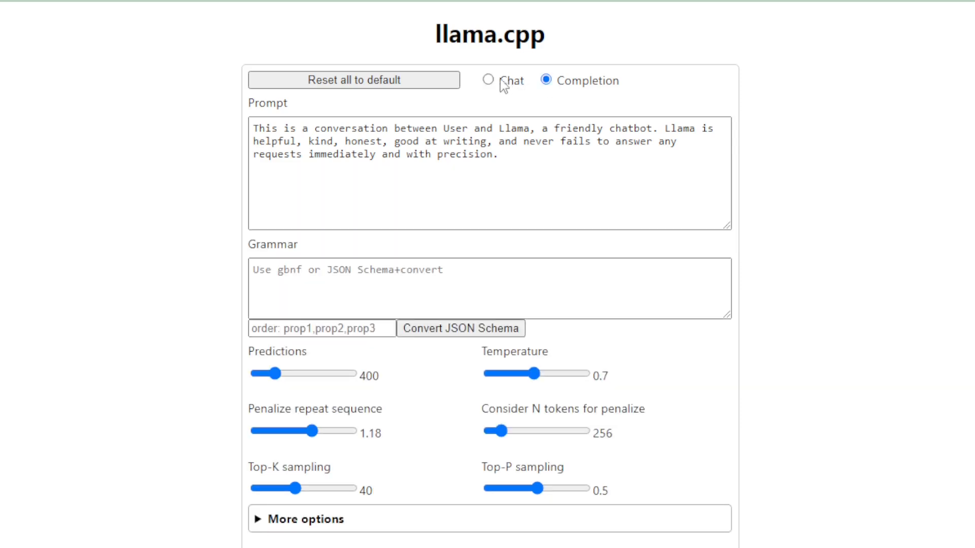
pyautogui.click(488, 80)
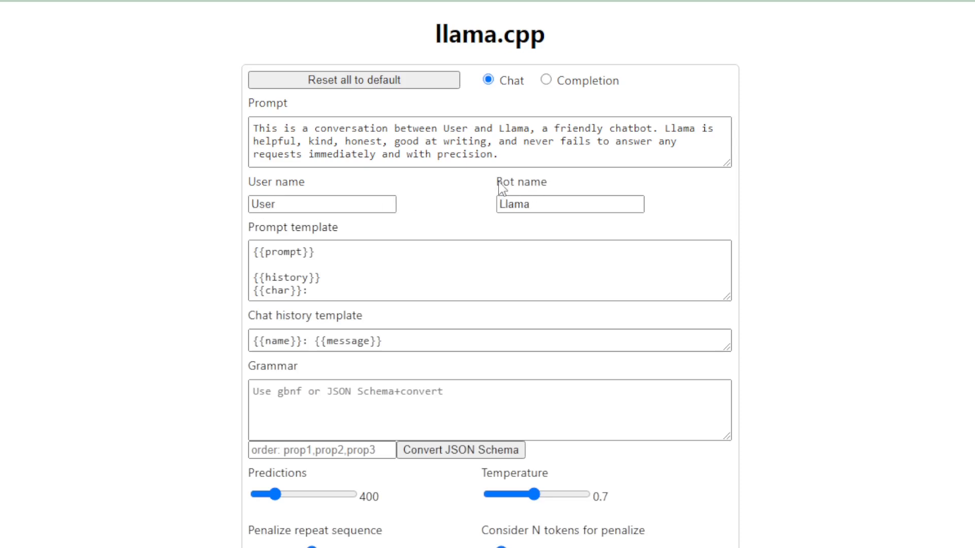
pyautogui.click(568, 204)
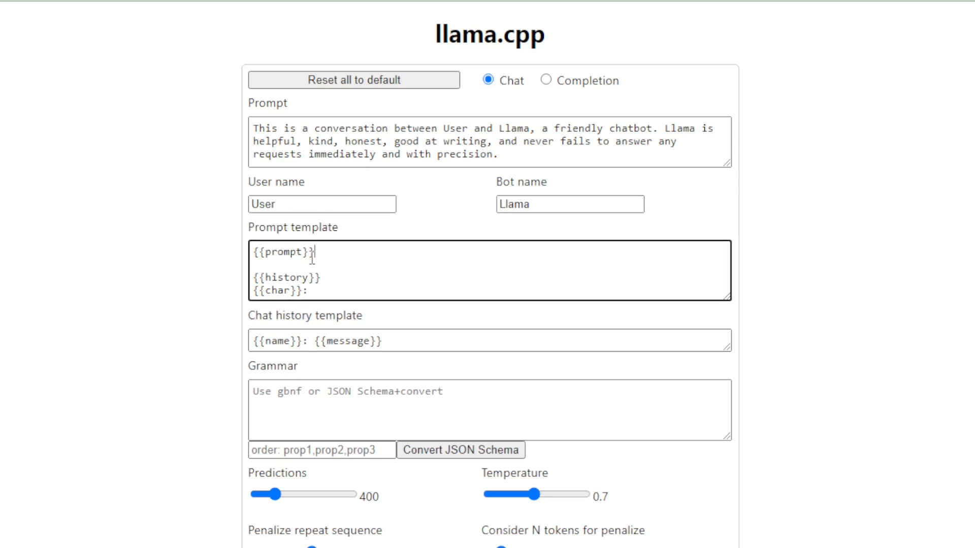
pyautogui.doubleClick(283, 252)
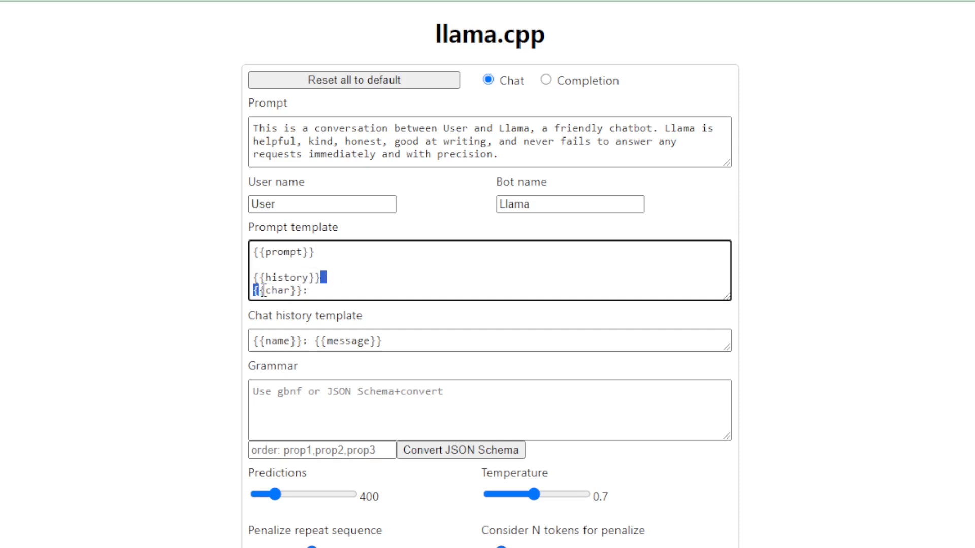
pyautogui.doubleClick(304, 315)
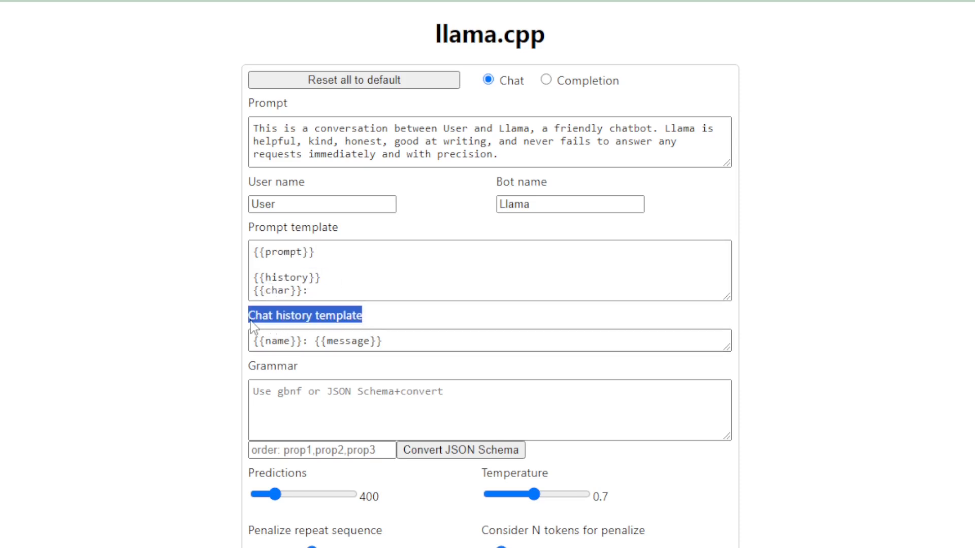
pyautogui.scroll(-3)
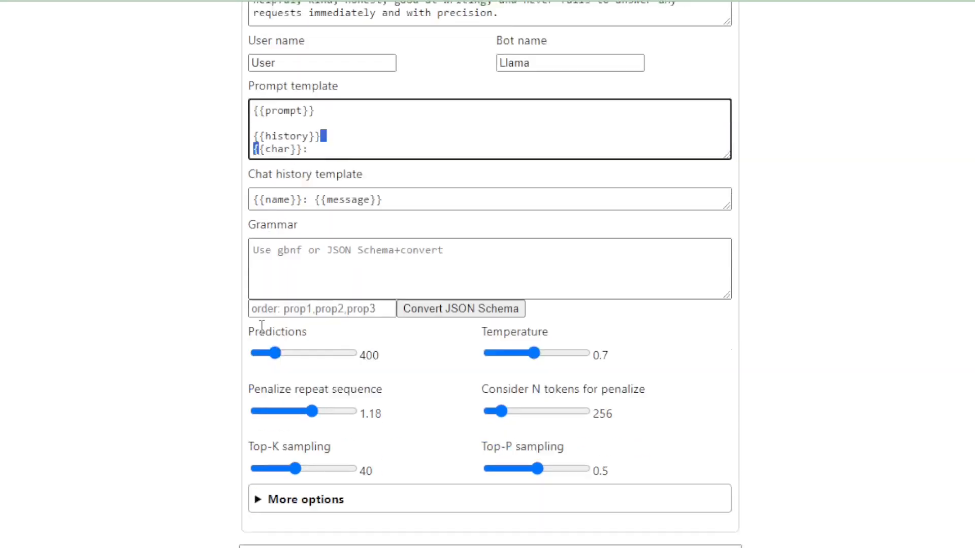
pyautogui.scroll(-3)
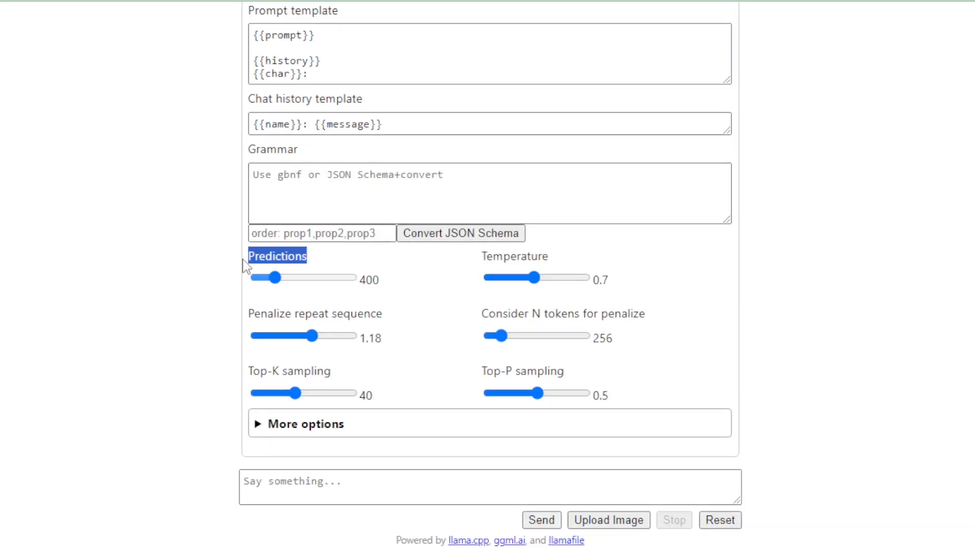
pyautogui.doubleClick(314, 313)
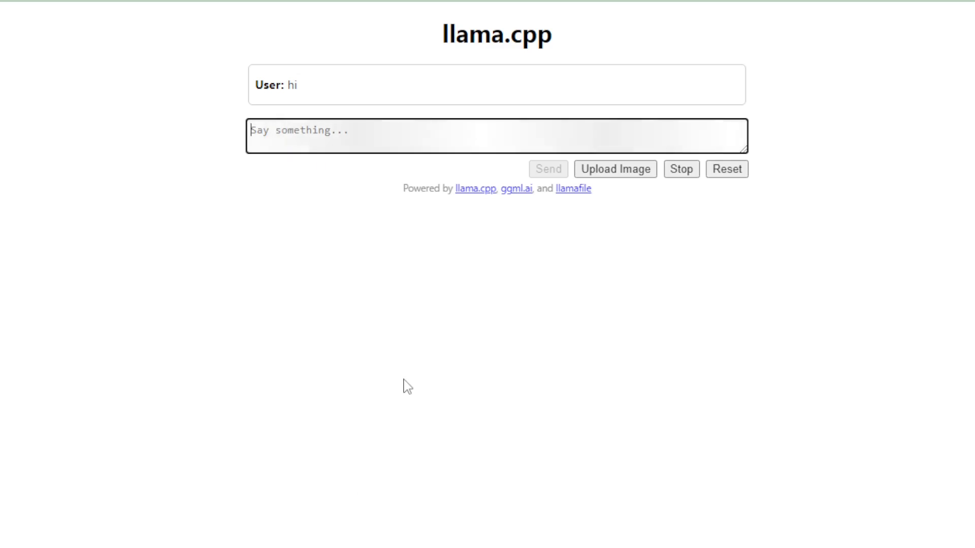
# Send 'hi' and 'create a joke.' to Llama, then highlight the tomato joke
pyautogui.click(547, 169)
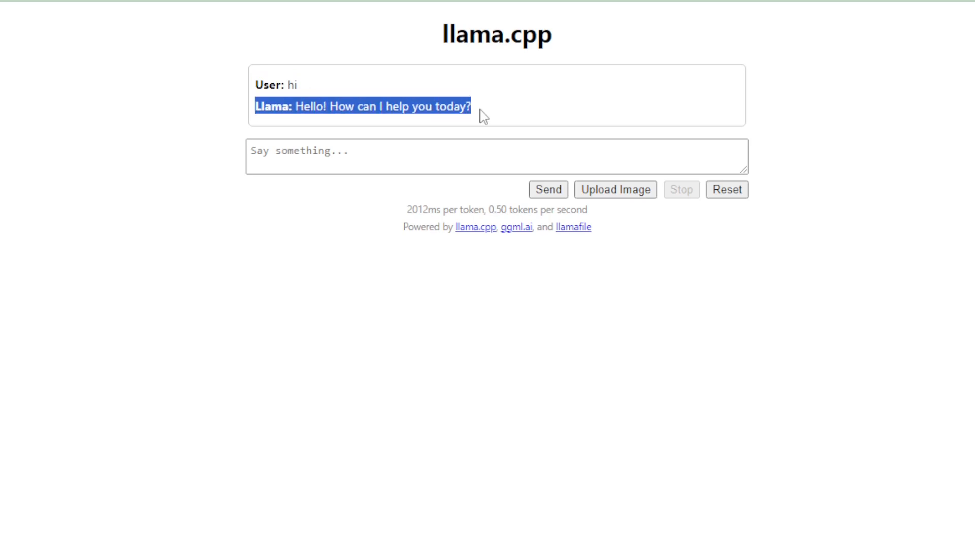
pyautogui.click(548, 189)
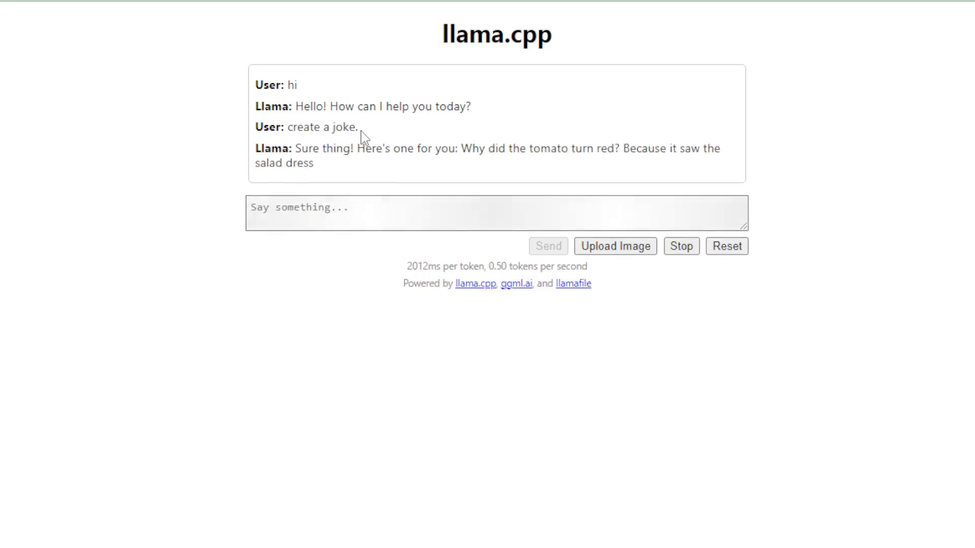
pyautogui.doubleClick(324, 148)
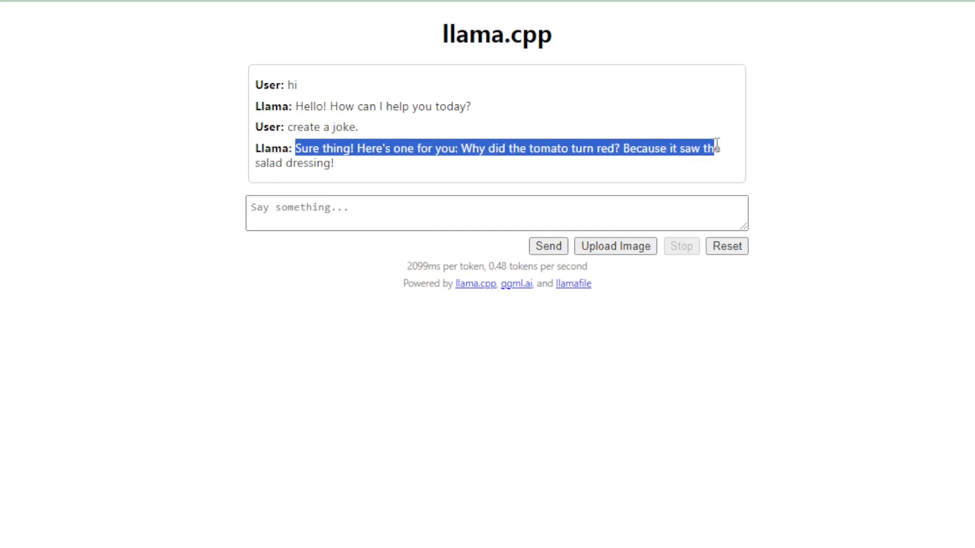
pyautogui.click(548, 180)
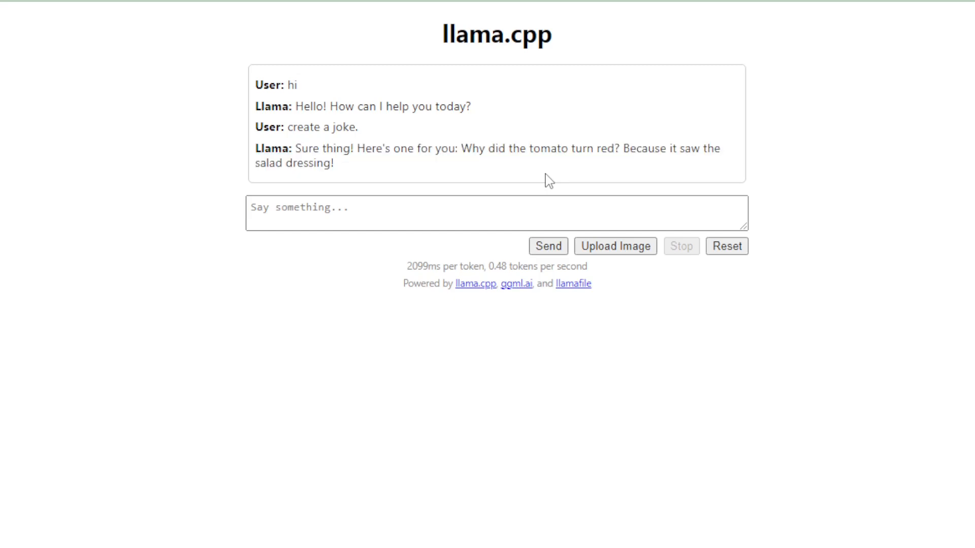